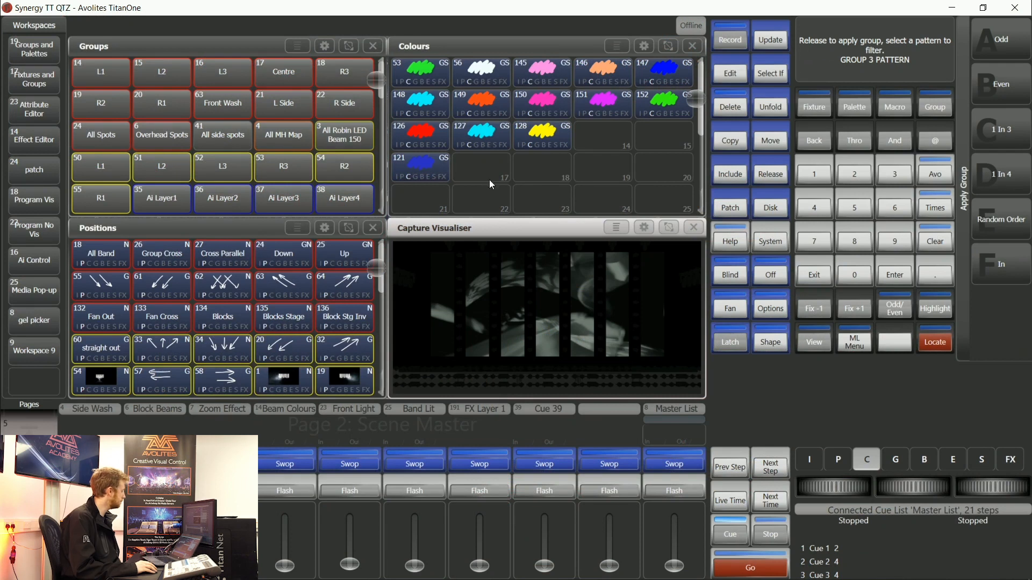
Step: Clear, select the All Robin LED Beam 150 group and locate its beams
{"action": "left_click", "coordinate": [343, 136]}
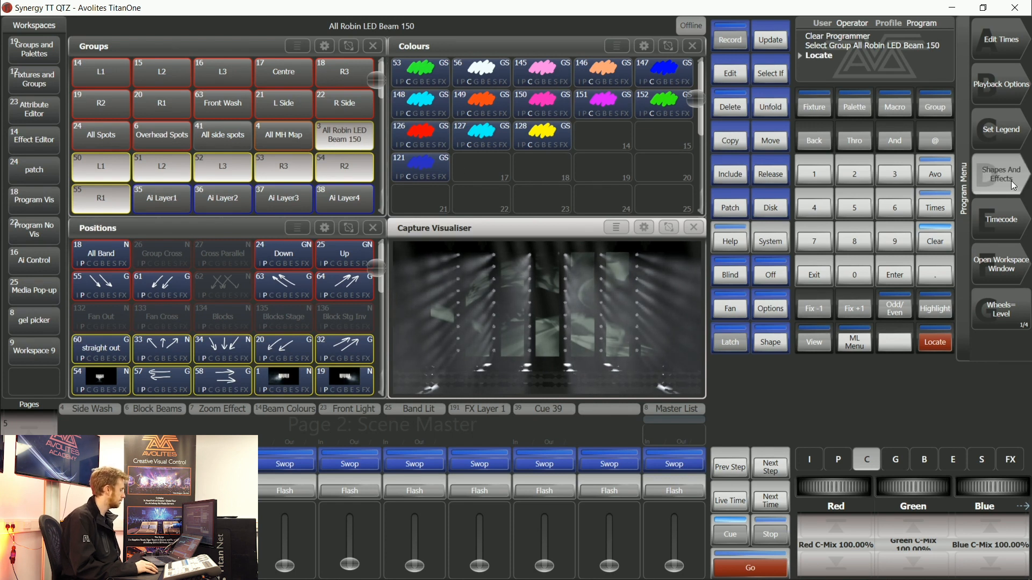
Step: Start creating a new Key Frame Shape from Shapes And Effects
{"action": "left_click", "coordinate": [999, 174]}
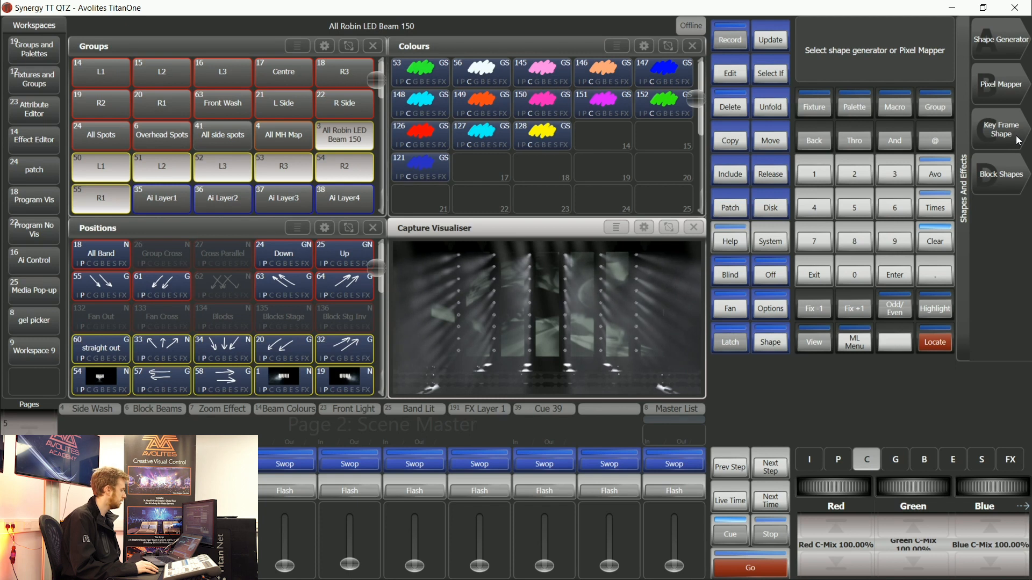
{"action": "left_click", "coordinate": [1000, 130]}
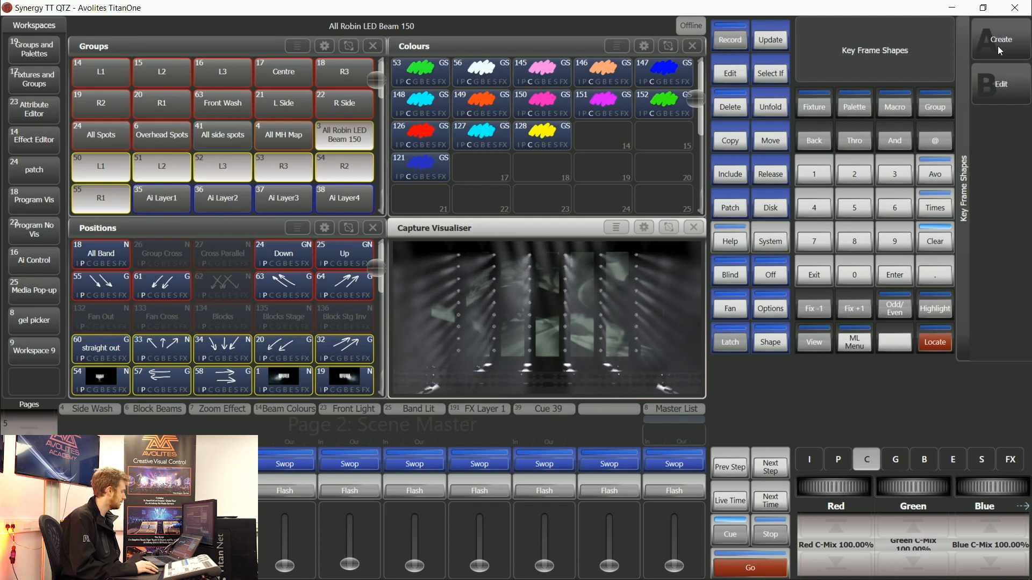
{"action": "left_click", "coordinate": [999, 41]}
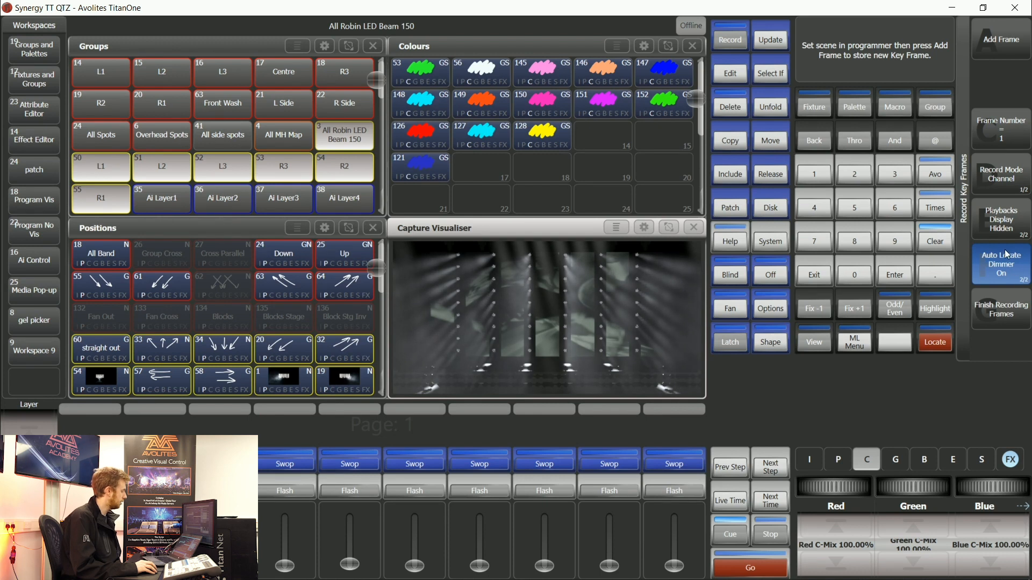
{"action": "mouse_move", "coordinate": [997, 261]}
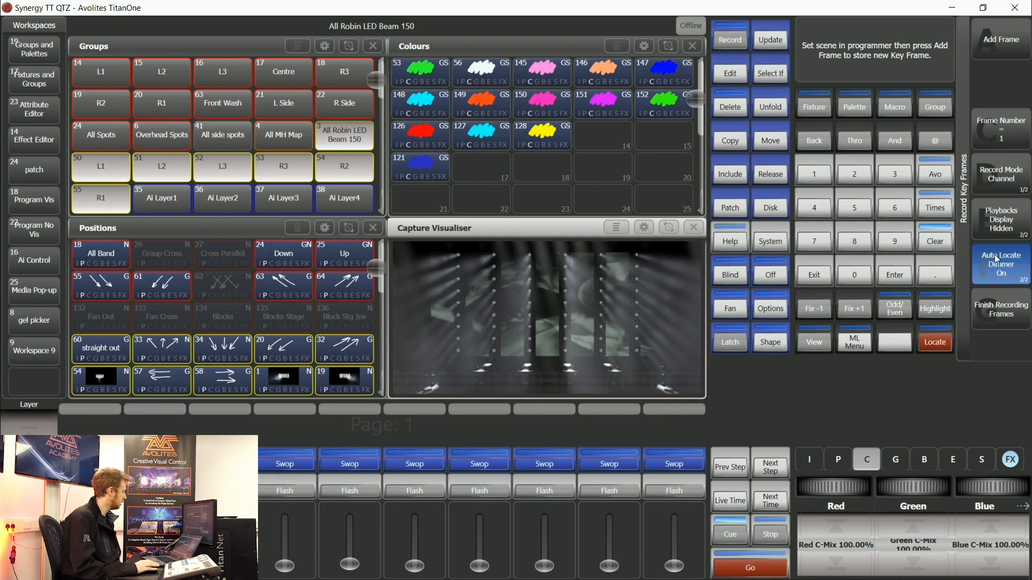
{"action": "mouse_move", "coordinate": [490, 105]}
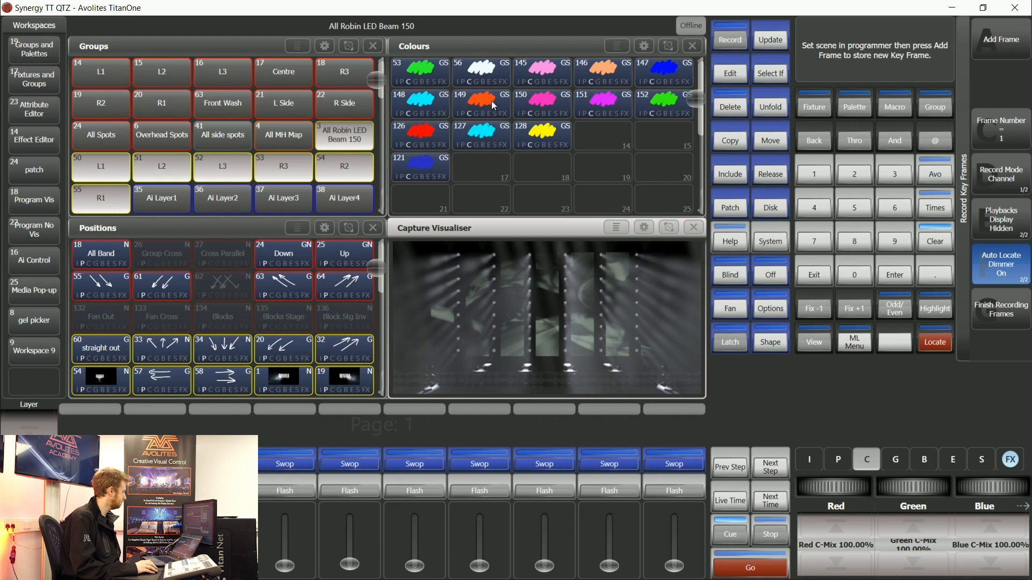
{"action": "mouse_move", "coordinate": [454, 139]}
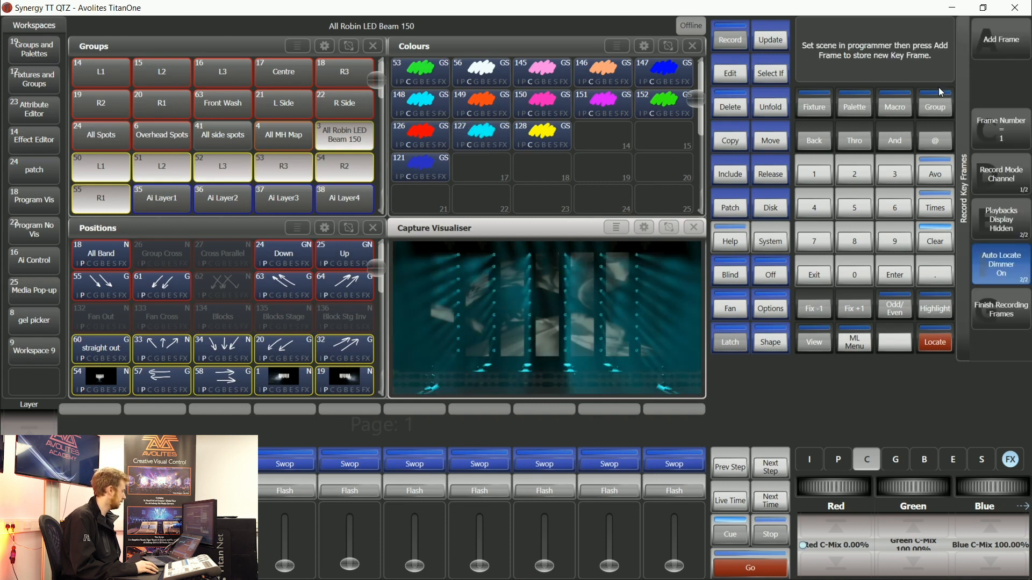
Step: Record cyan, blue and magenta as the three colour frames
{"action": "left_click", "coordinate": [1000, 39]}
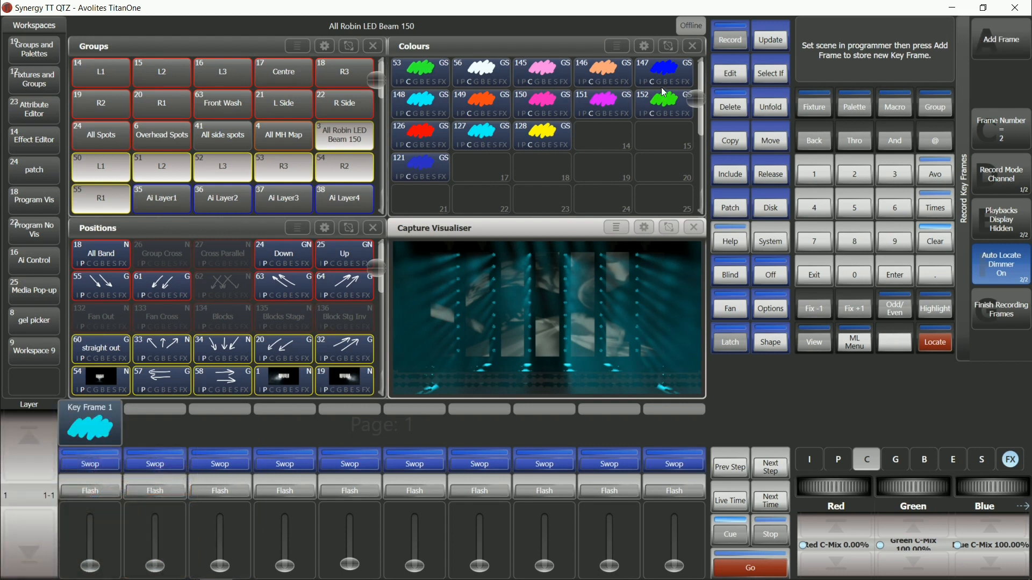
{"action": "left_click", "coordinate": [999, 41]}
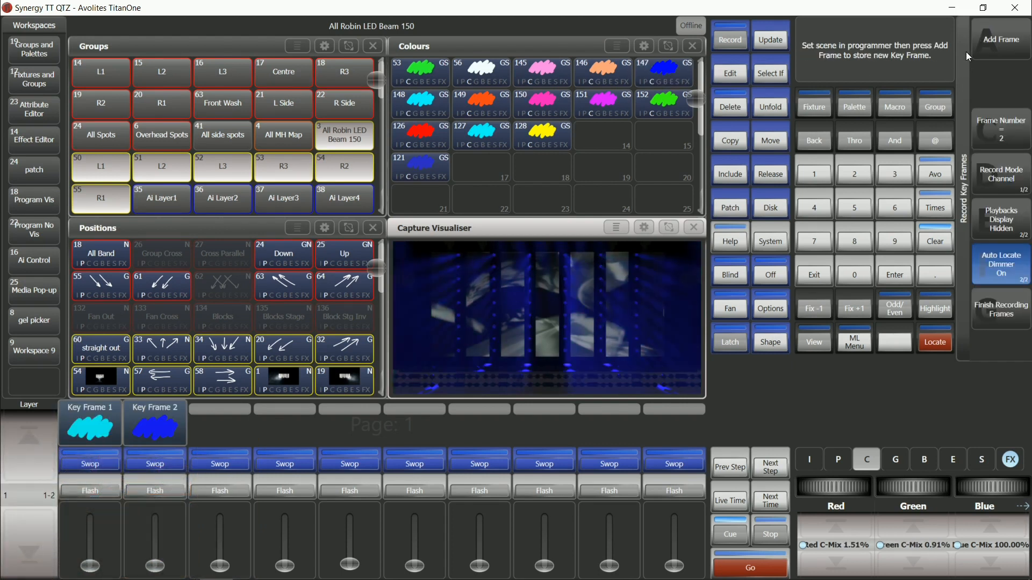
{"action": "left_click", "coordinate": [999, 39]}
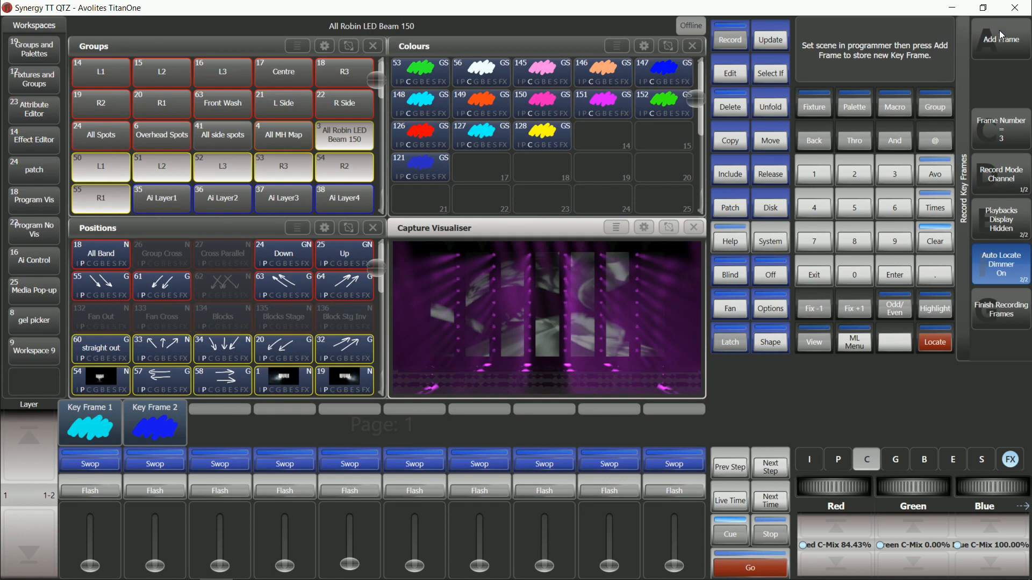
{"action": "left_click", "coordinate": [999, 39]}
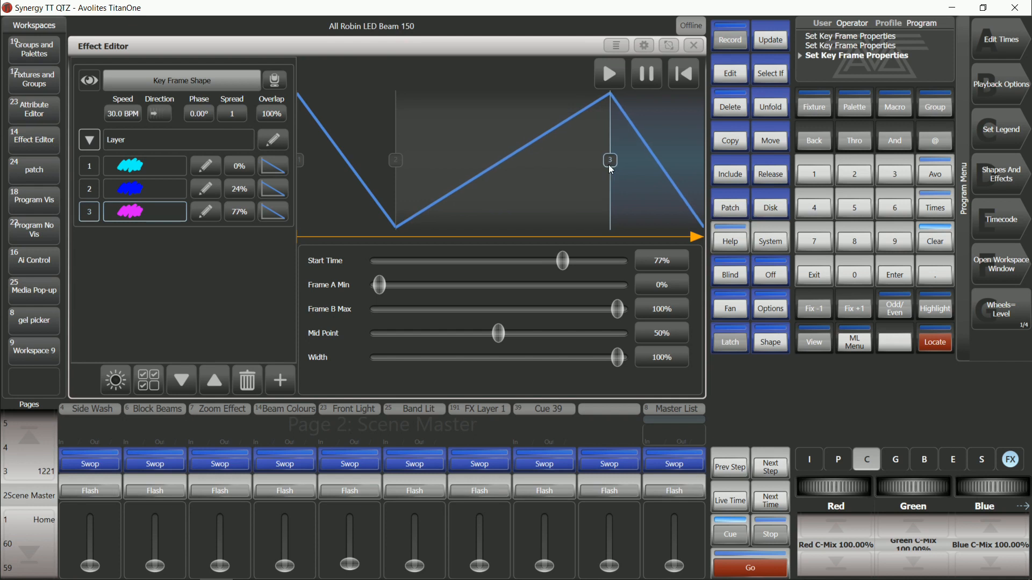
{"action": "mouse_move", "coordinate": [233, 114]}
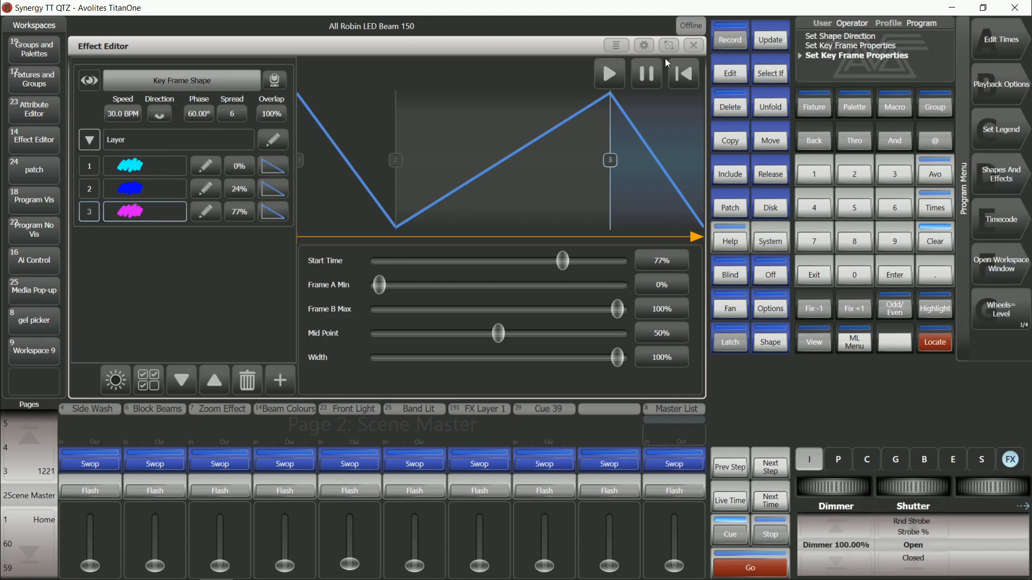
Step: Set frame start times 0%, 24%, 77%, phase 60°, spread 6, and change direction
{"action": "left_click", "coordinate": [643, 45]}
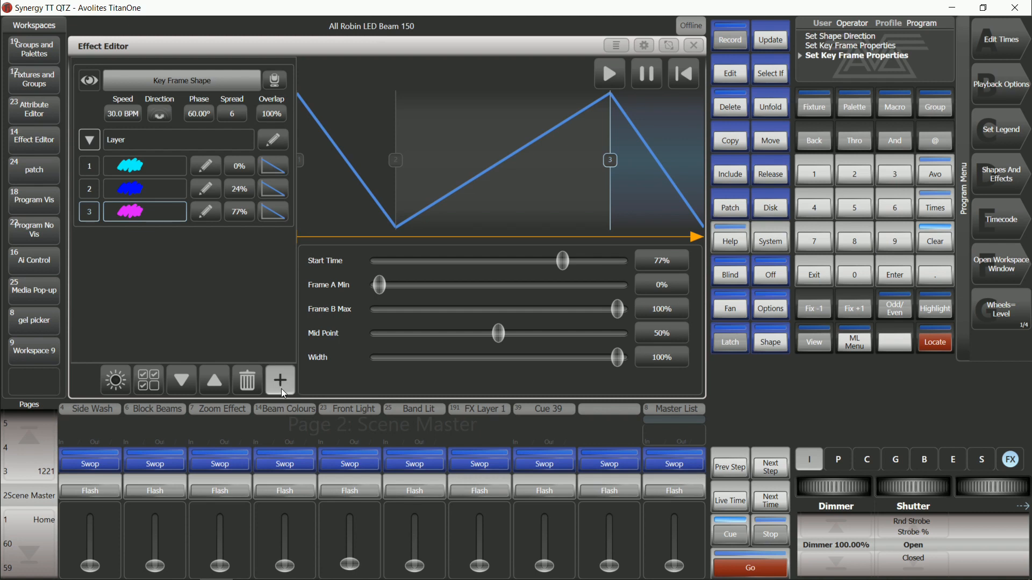
Step: Add a second key frame shape with dimmer frames at 0% and 100%
{"action": "left_click", "coordinate": [278, 380]}
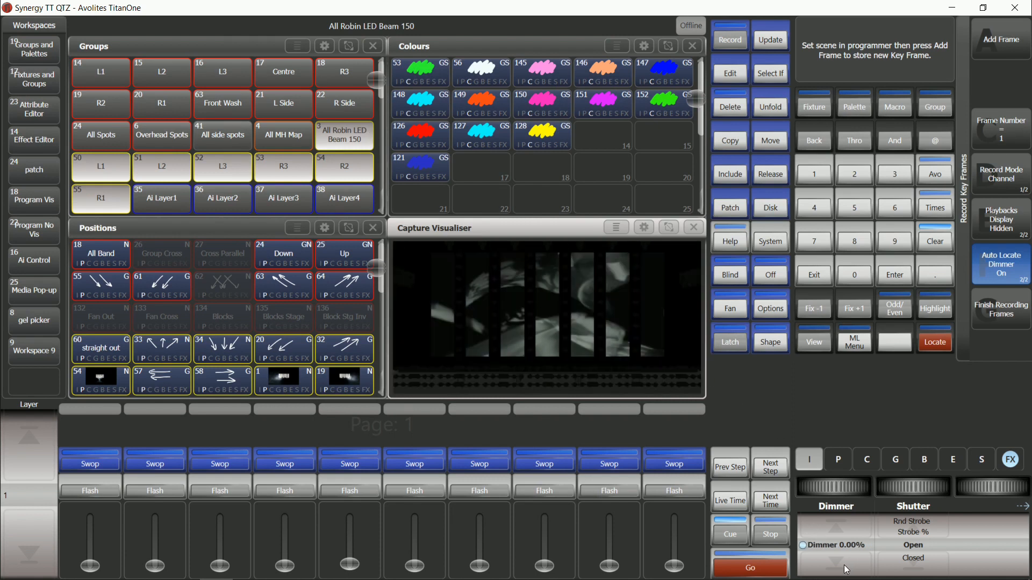
{"action": "left_click", "coordinate": [1000, 39]}
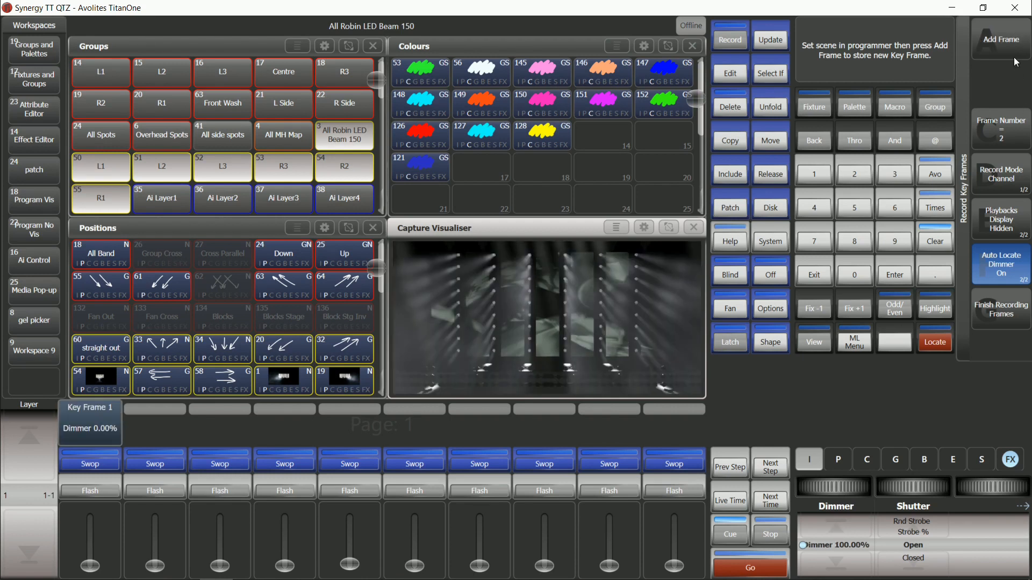
{"action": "left_click", "coordinate": [1000, 39]}
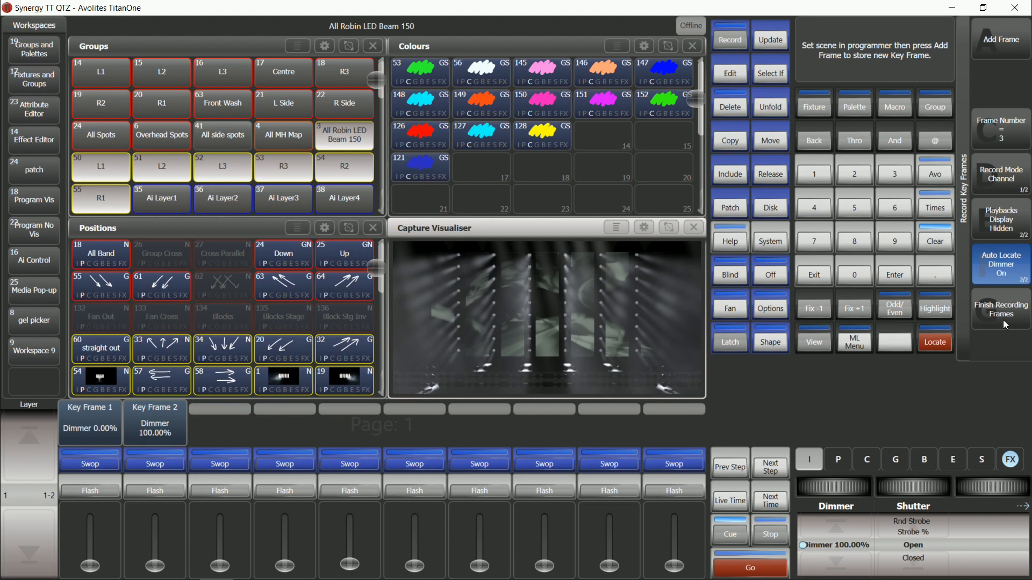
{"action": "left_click", "coordinate": [33, 140]}
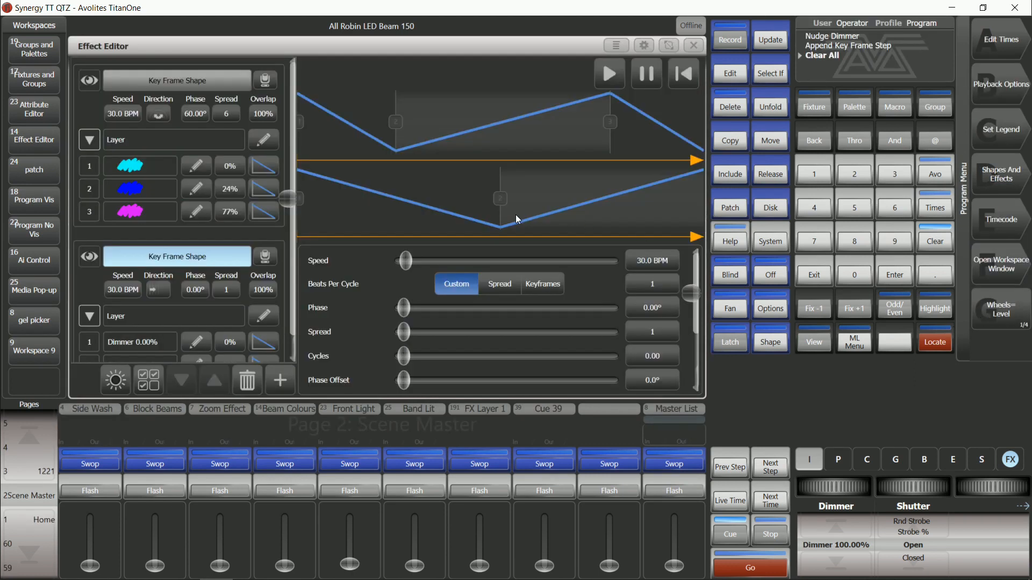
{"action": "mouse_move", "coordinate": [169, 191]}
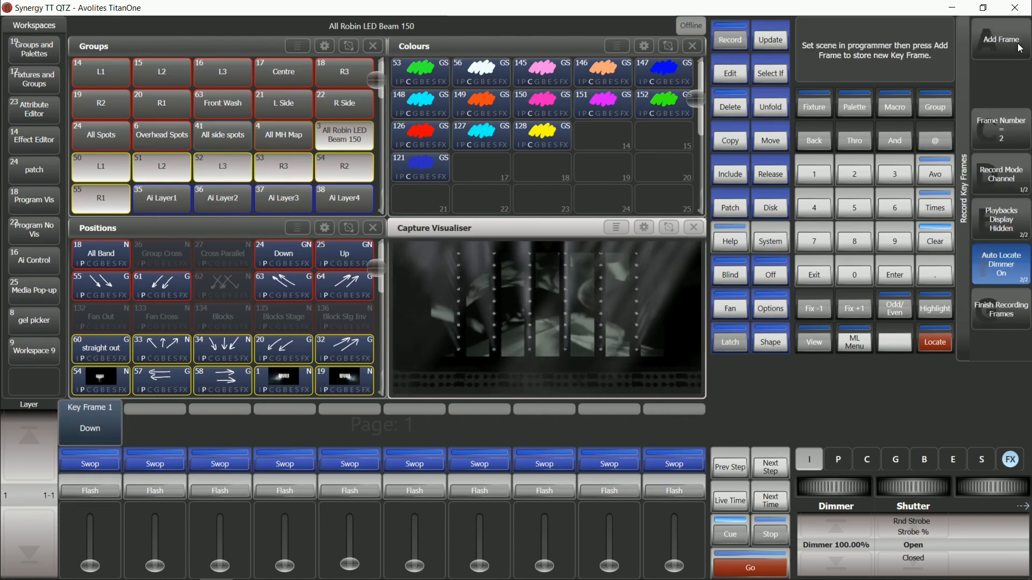
Step: Finish recording frames and switch the dimmer's first frame transition to snap
{"action": "left_click", "coordinate": [999, 39]}
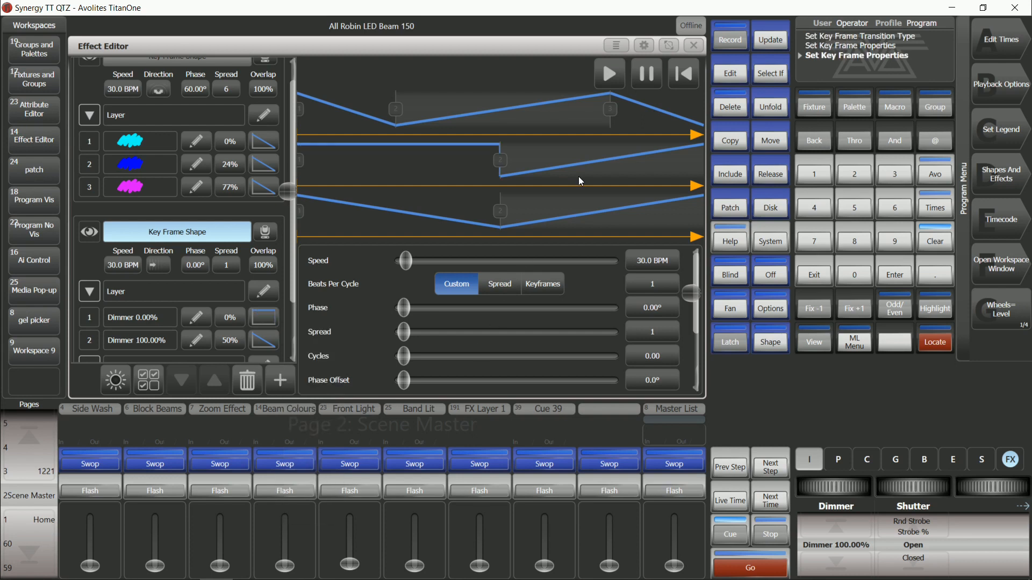
{"action": "left_click", "coordinate": [643, 46]}
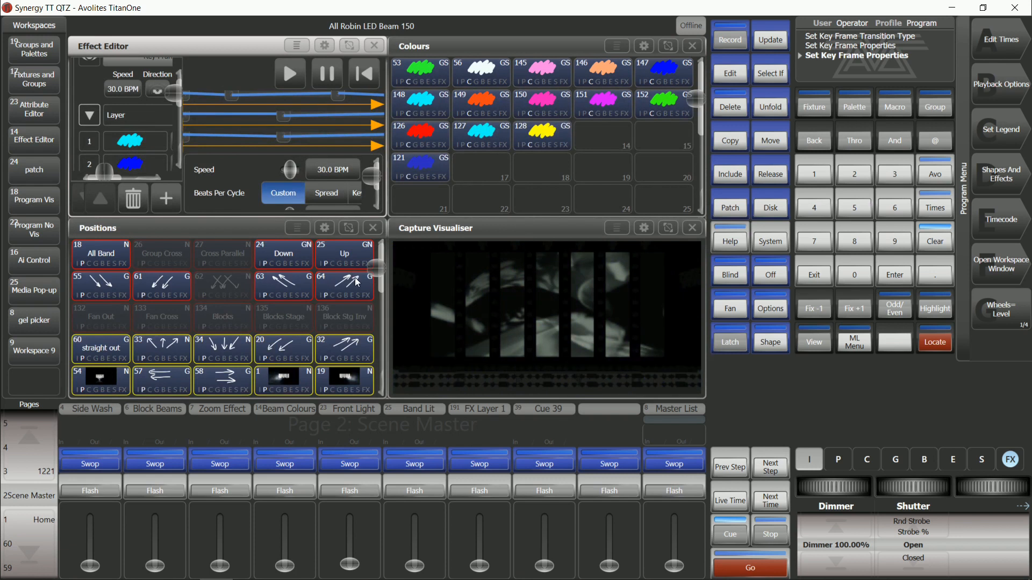
{"action": "mouse_move", "coordinate": [489, 283]}
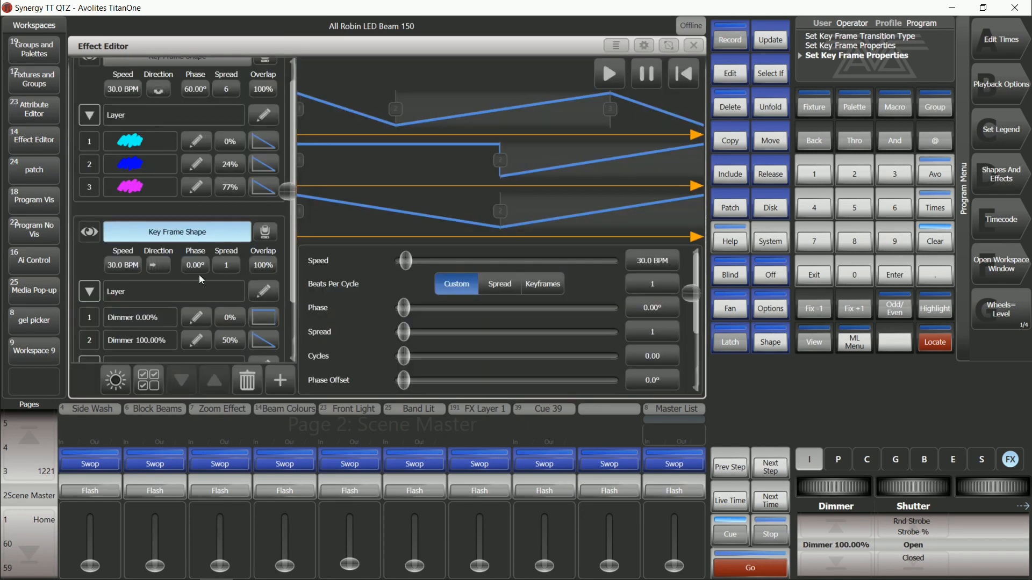
Step: Give the dimmer shape 90° phase, spread 4, new direction, then record to a playback
{"action": "left_click", "coordinate": [226, 264]}
{"action": "type", "text": "4"}
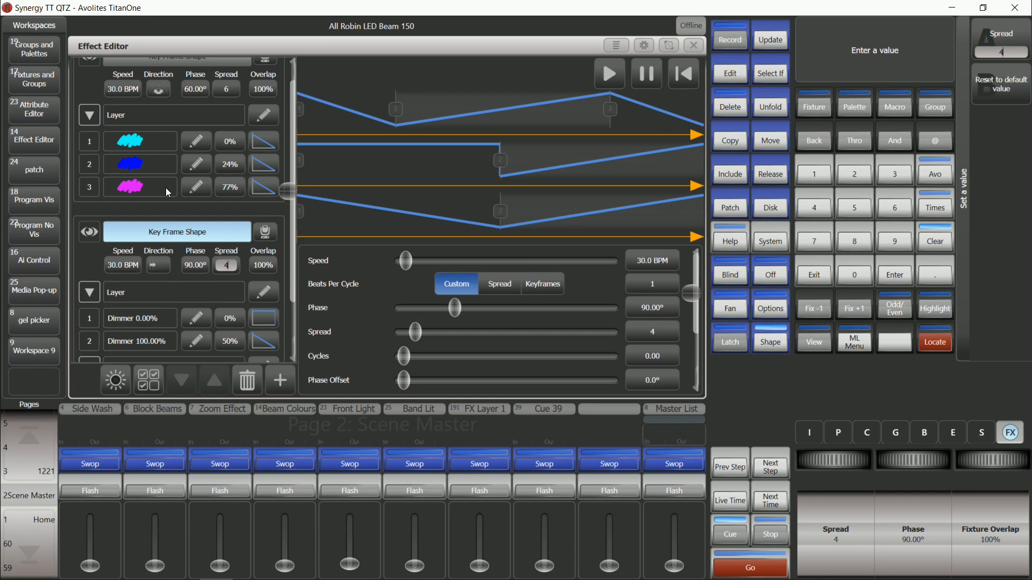
{"action": "left_click", "coordinate": [158, 264]}
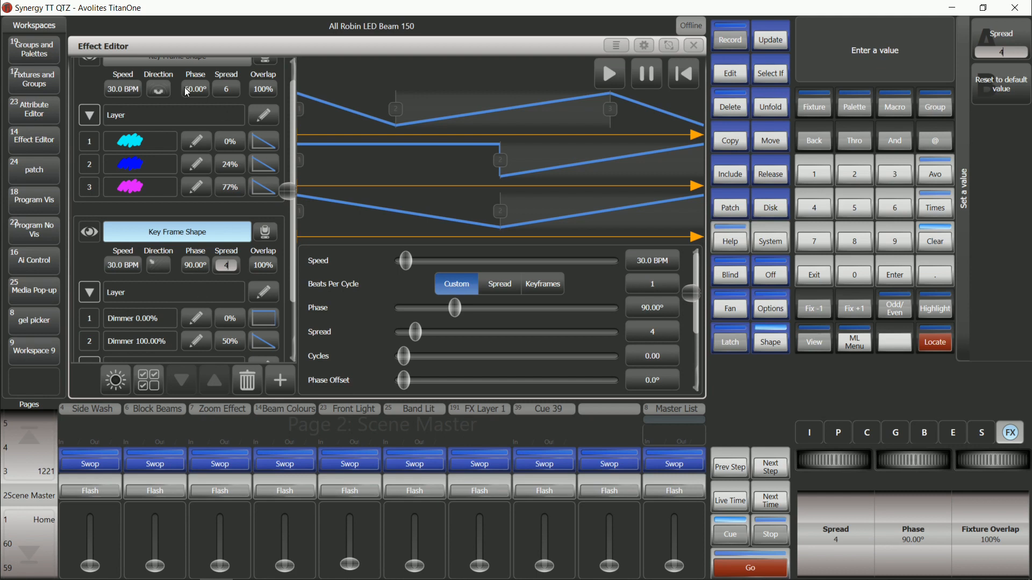
{"action": "scroll", "scroll_direction": "up", "scroll_amount": 3}
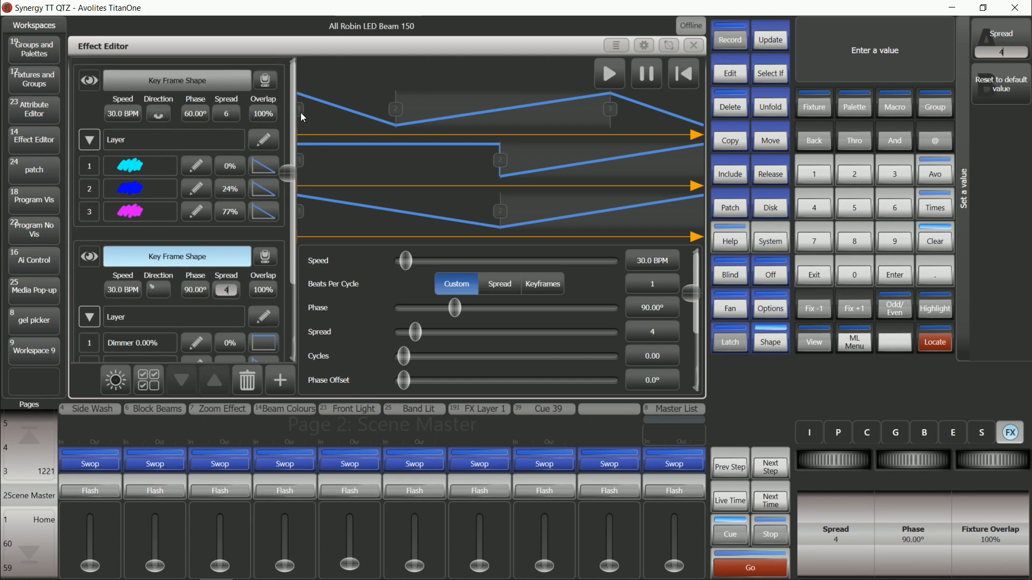
{"action": "left_click", "coordinate": [693, 44]}
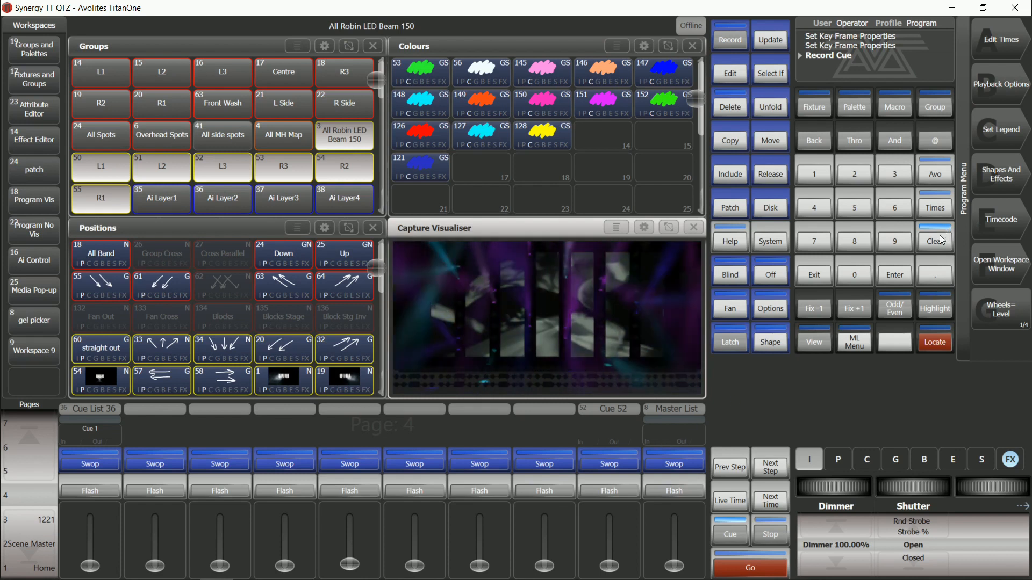
Step: Clear the programmer and open the new playback's maximised Playback View
{"action": "left_click", "coordinate": [934, 242]}
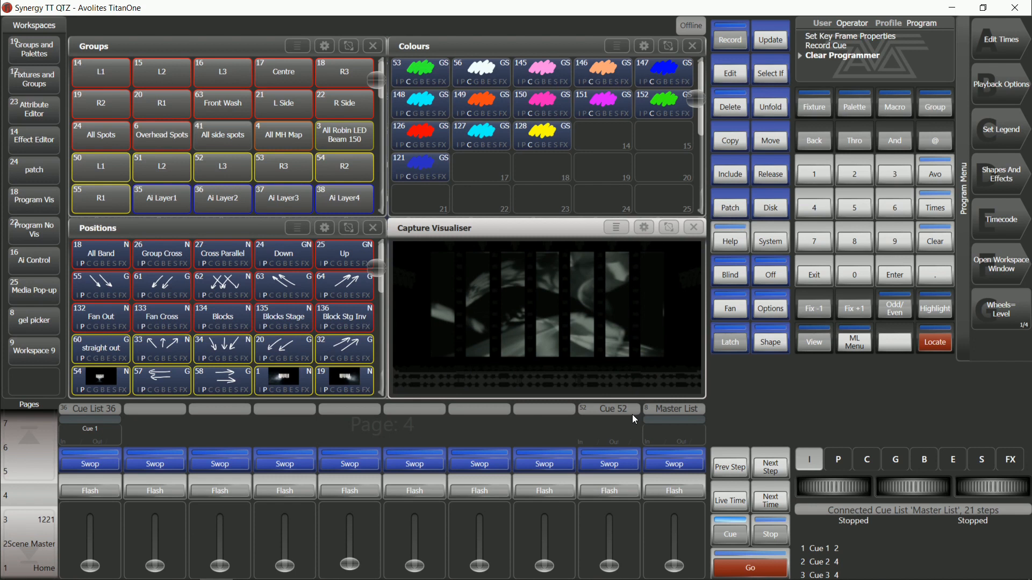
{"action": "mouse_move", "coordinate": [617, 431]}
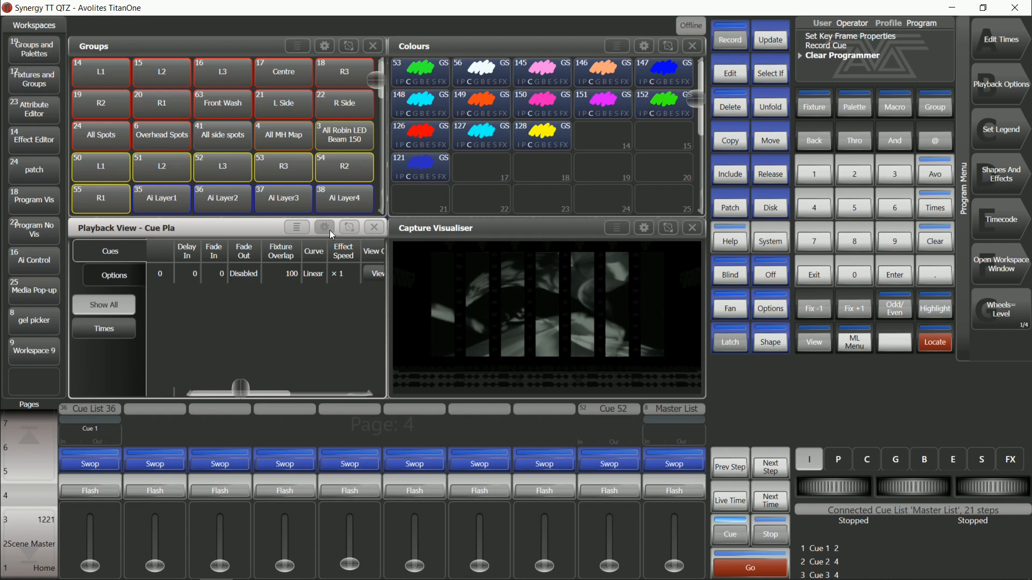
{"action": "mouse_move", "coordinate": [610, 442]}
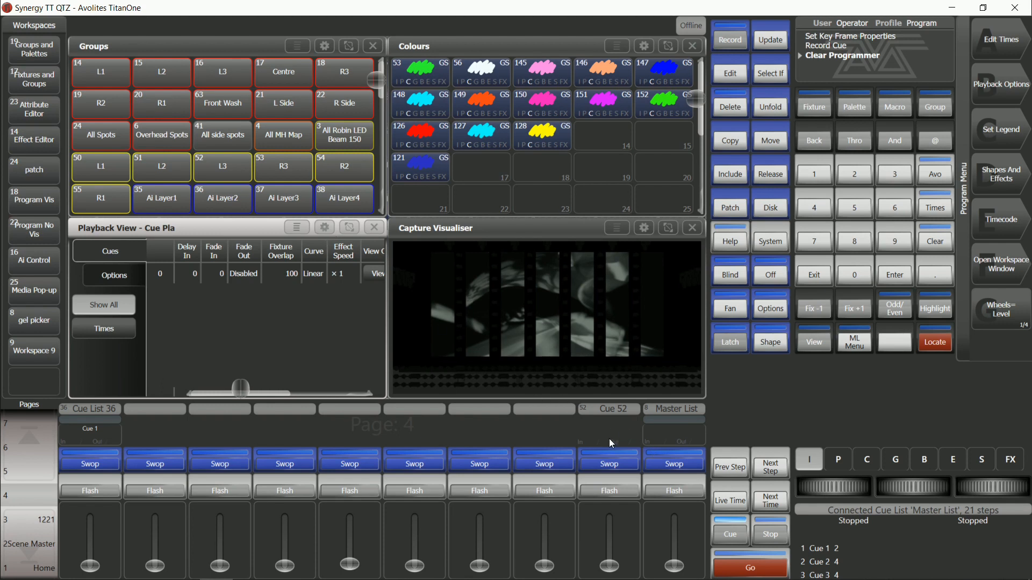
{"action": "left_click", "coordinate": [324, 228]}
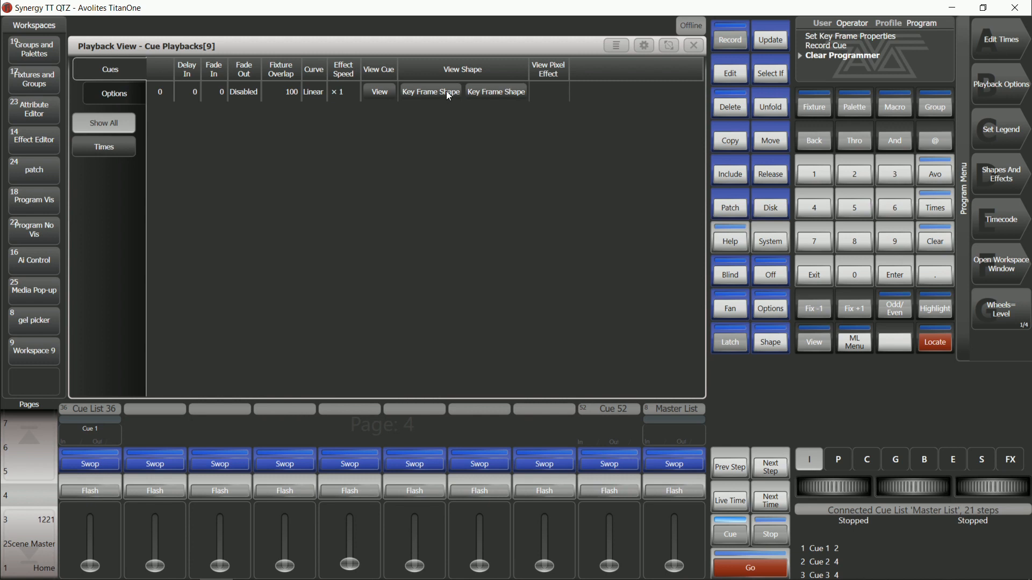
Step: Set the 60° colour shape to 1 cycle and close Shape View
{"action": "left_click", "coordinate": [430, 92]}
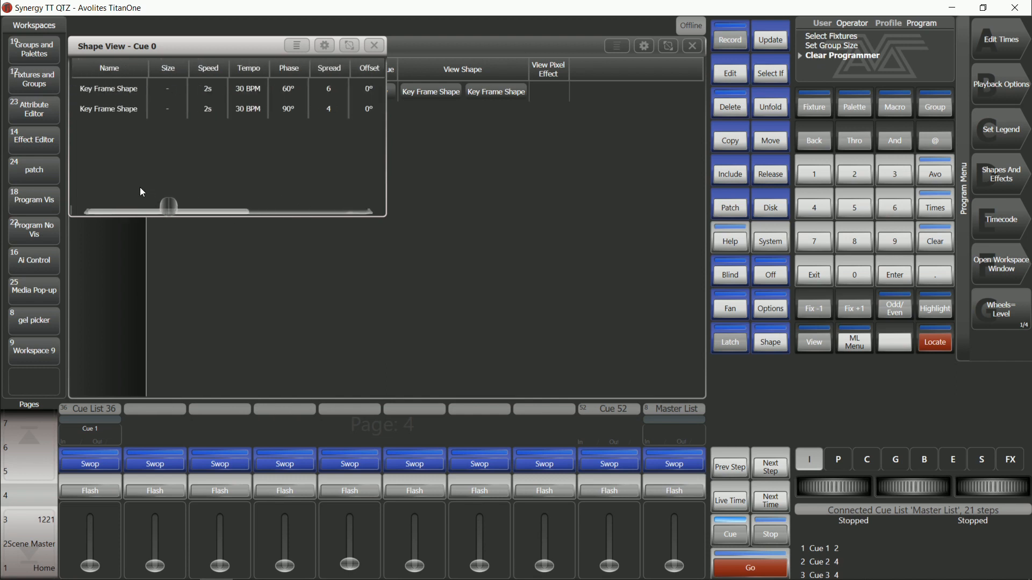
{"action": "left_click", "coordinate": [209, 88]}
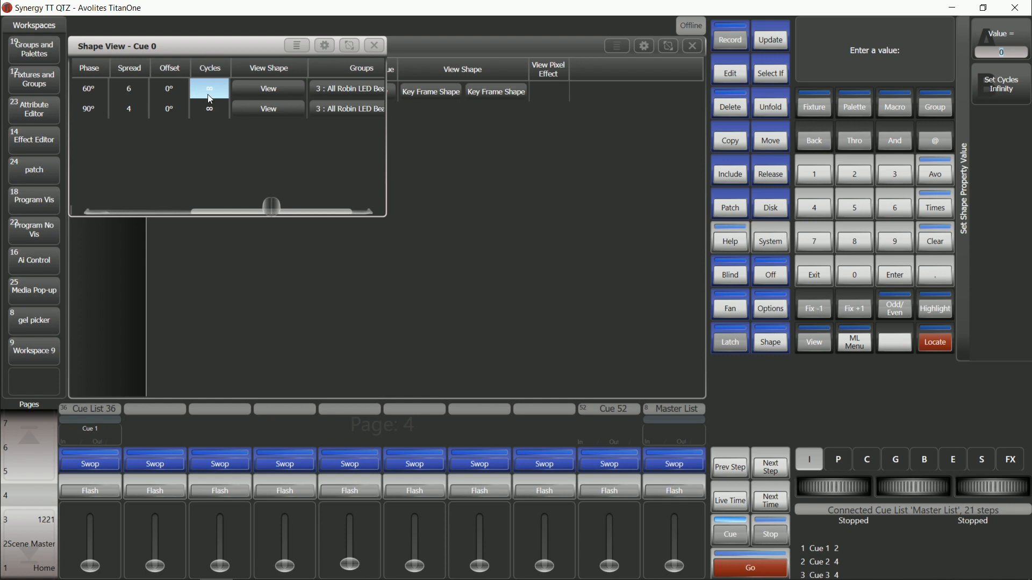
{"action": "left_click", "coordinate": [812, 174]}
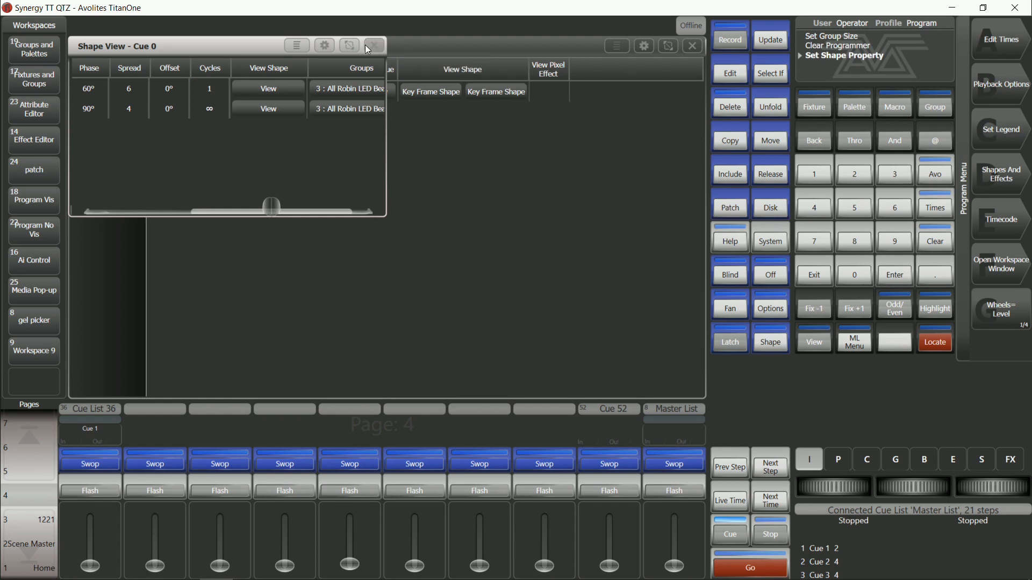
{"action": "left_click", "coordinate": [373, 45]}
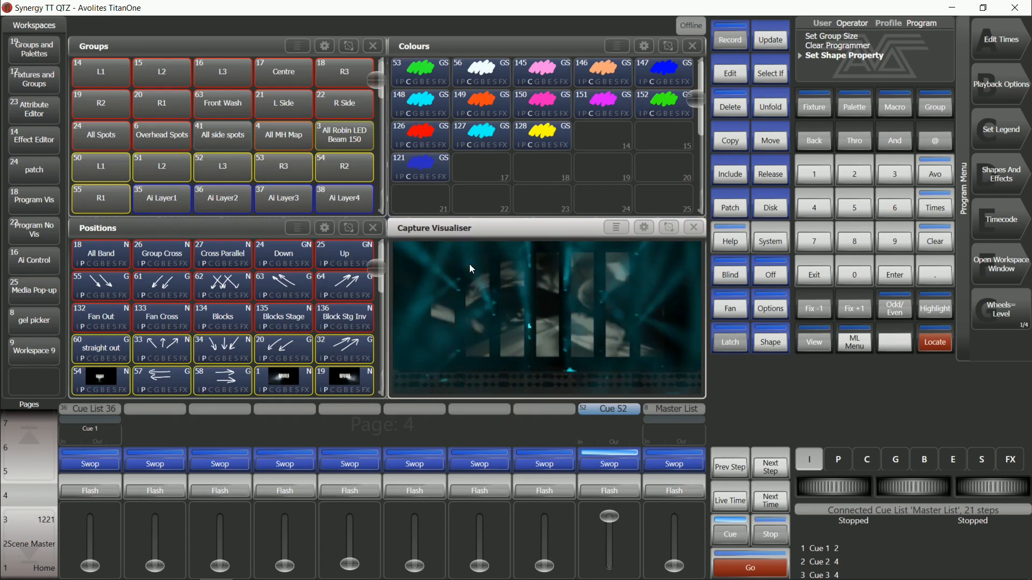
{"action": "mouse_move", "coordinate": [646, 414]}
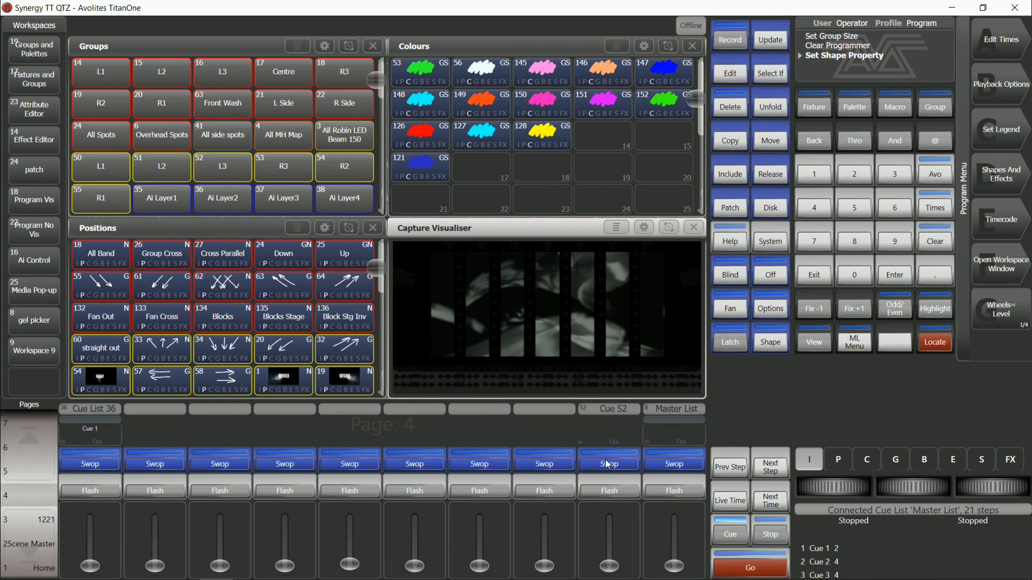
{"action": "mouse_move", "coordinate": [729, 188]}
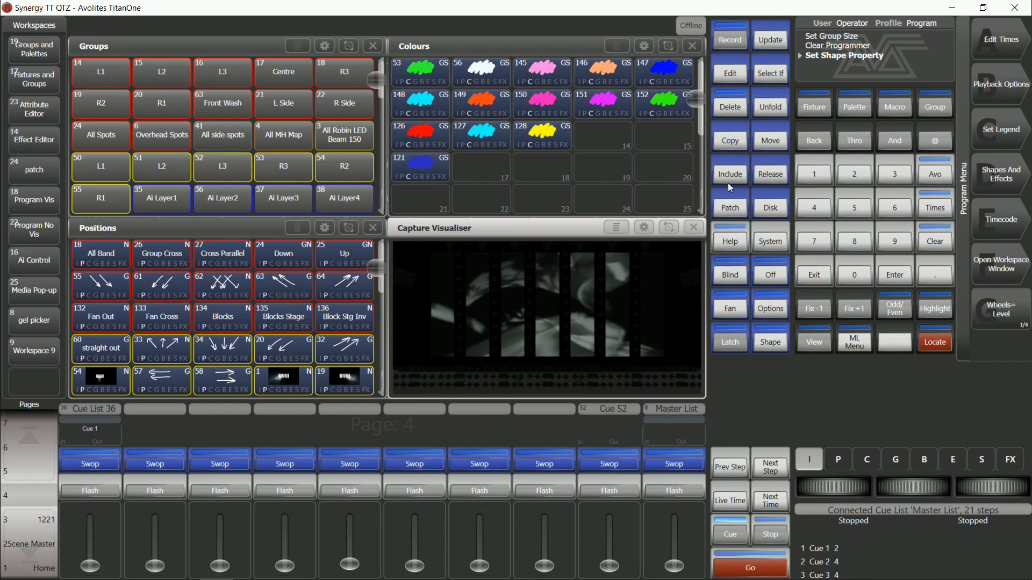
Step: Quick Include Cue 52 into the programmer and close the Capture Visualiser
{"action": "left_click", "coordinate": [730, 172]}
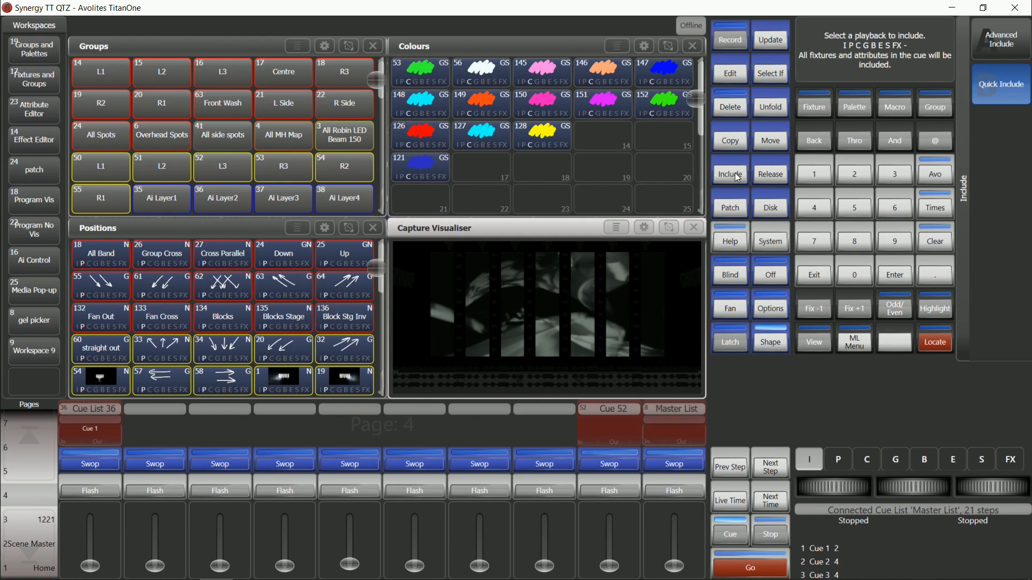
{"action": "left_click", "coordinate": [609, 463]}
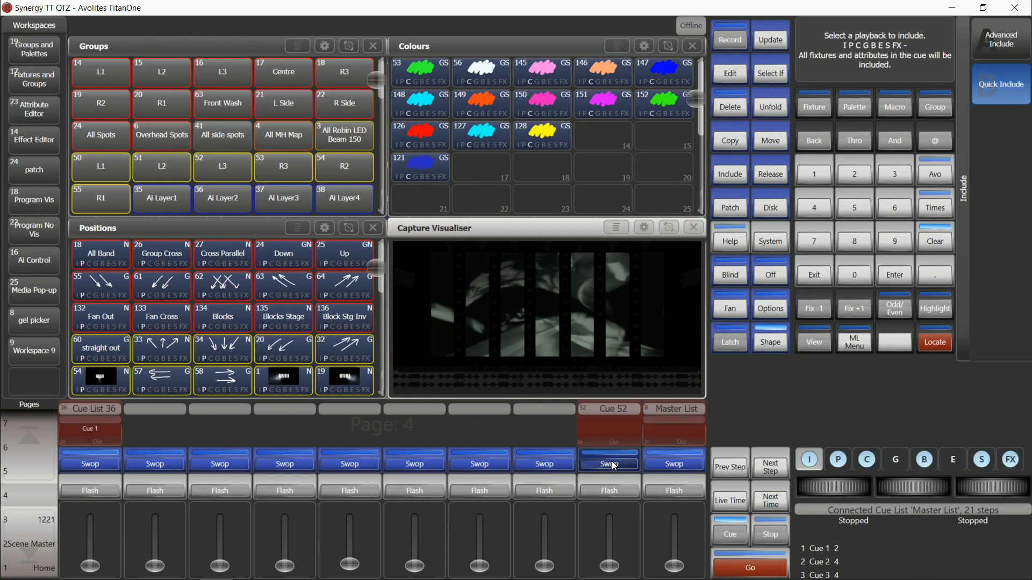
{"action": "left_click", "coordinate": [608, 464]}
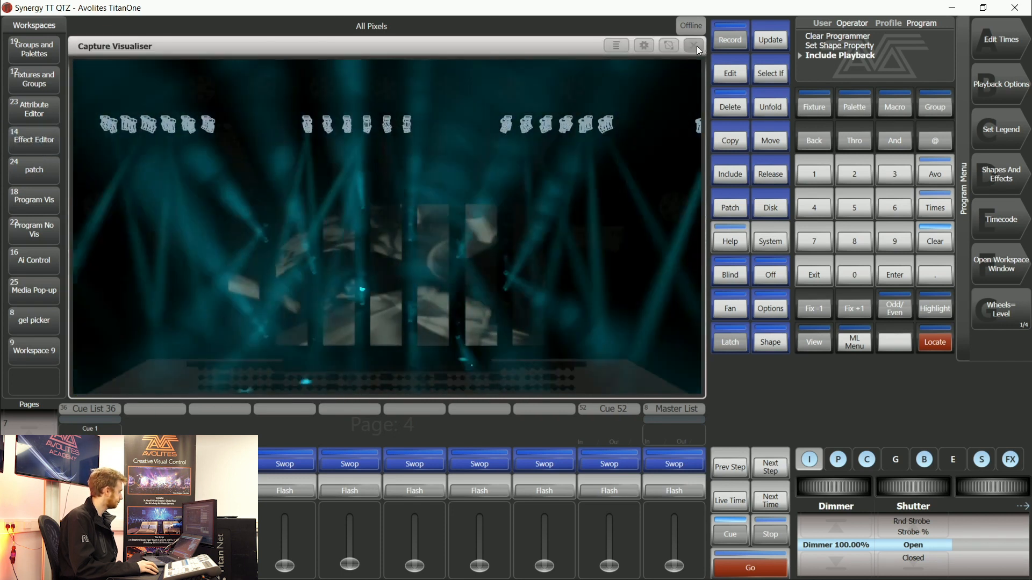
{"action": "left_click", "coordinate": [32, 140]}
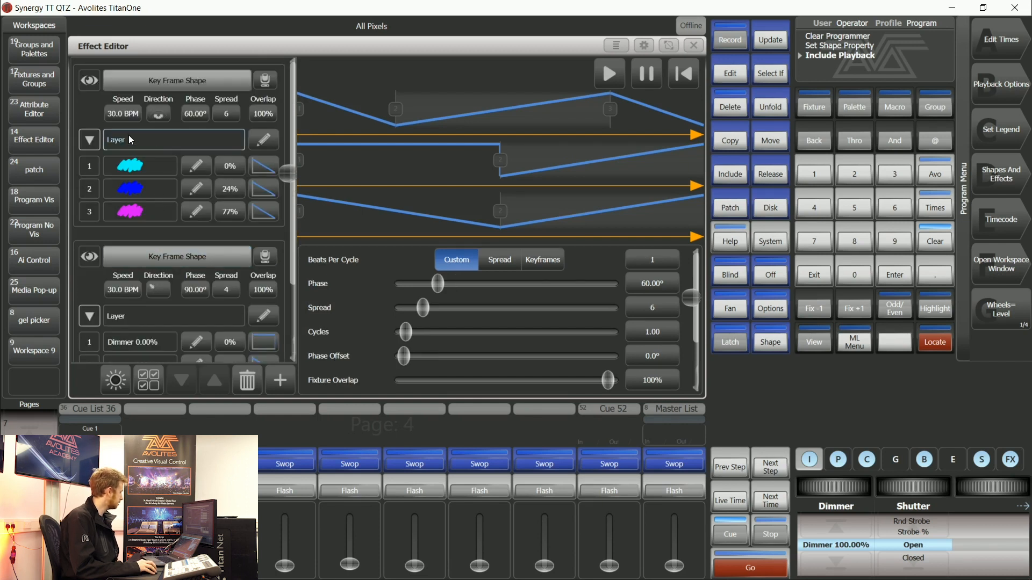
Step: Toggle Reversed on the colour shape and delete the dimmer key frame shape
{"action": "scroll", "scroll_direction": "down", "scroll_amount": 3}
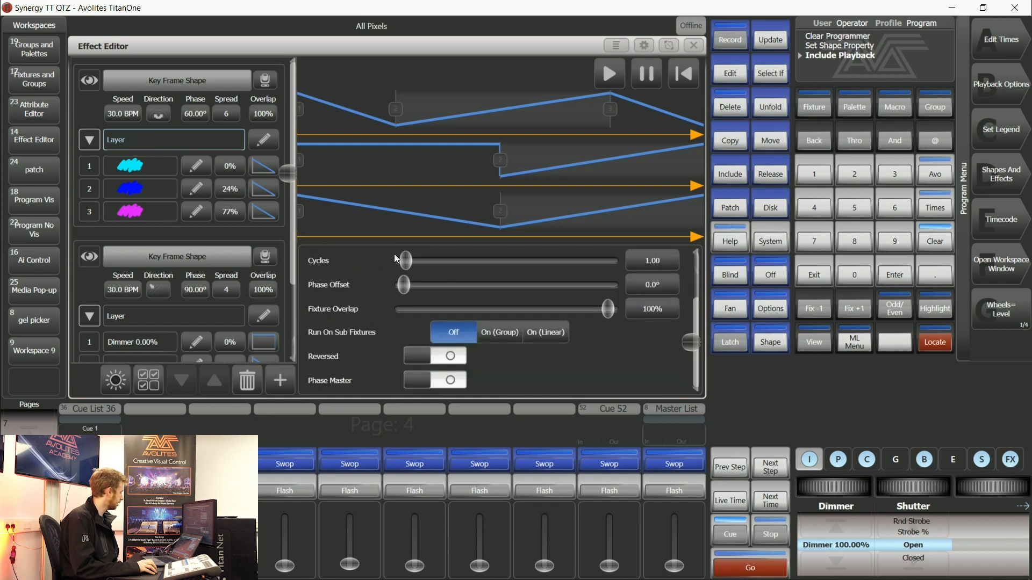
{"action": "mouse_move", "coordinate": [446, 373]}
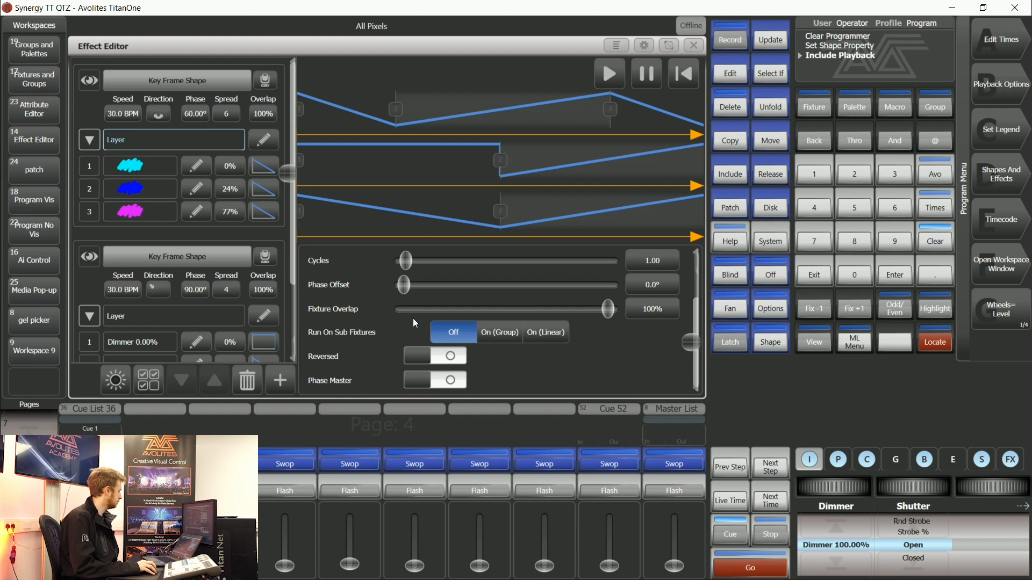
{"action": "left_click", "coordinate": [435, 355]}
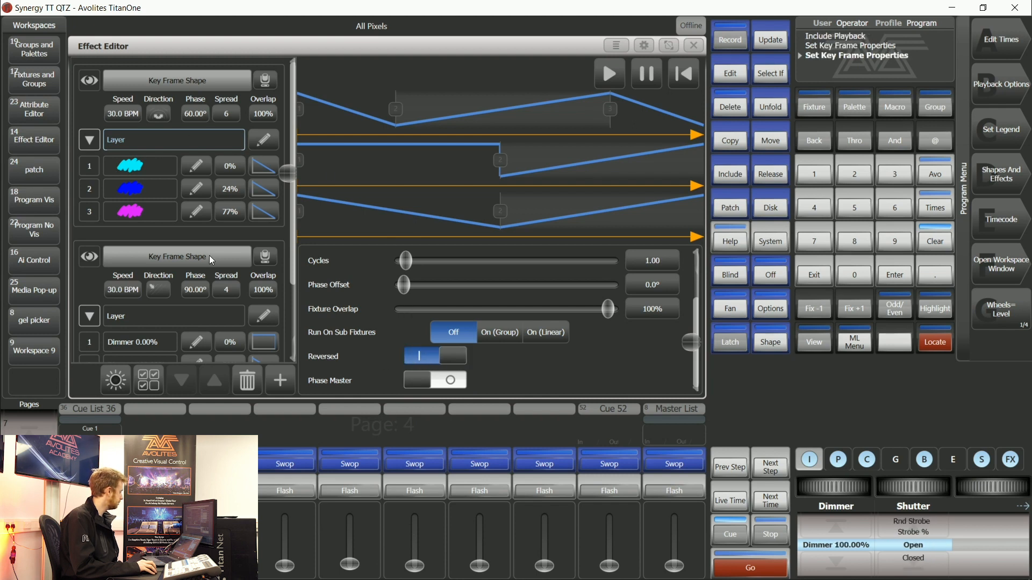
{"action": "left_click", "coordinate": [176, 257]}
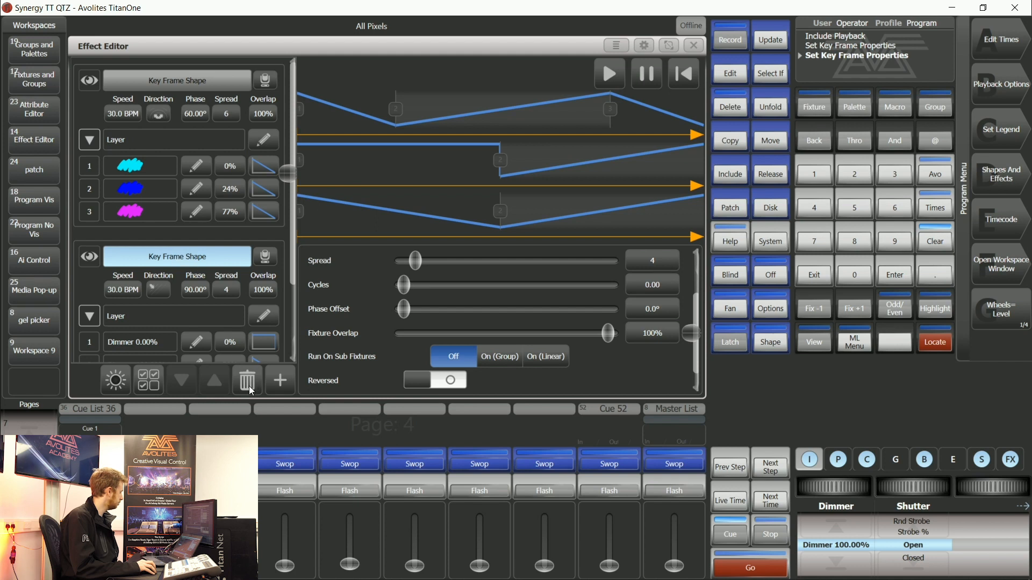
{"action": "mouse_move", "coordinate": [245, 391]}
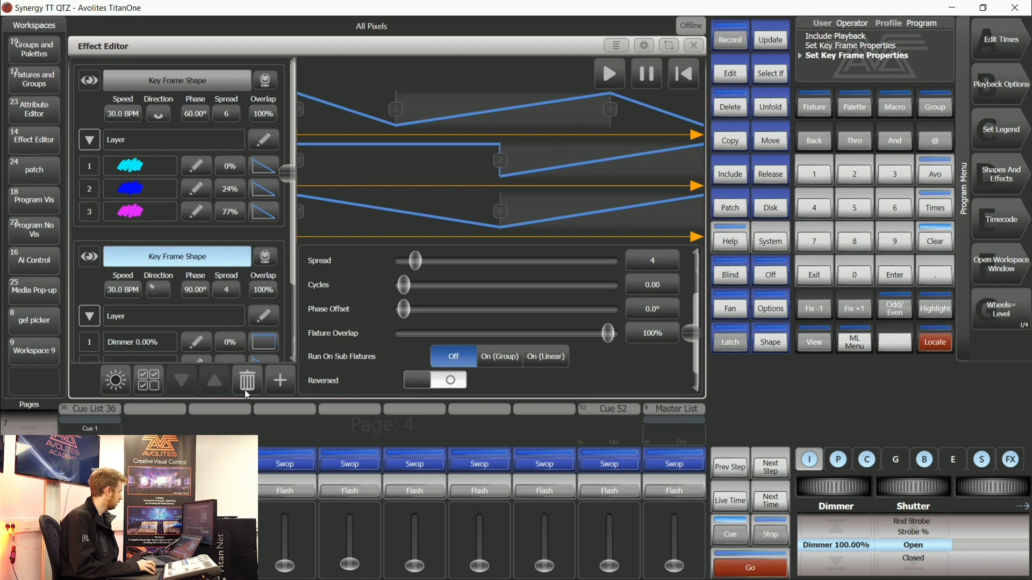
{"action": "left_click", "coordinate": [246, 380]}
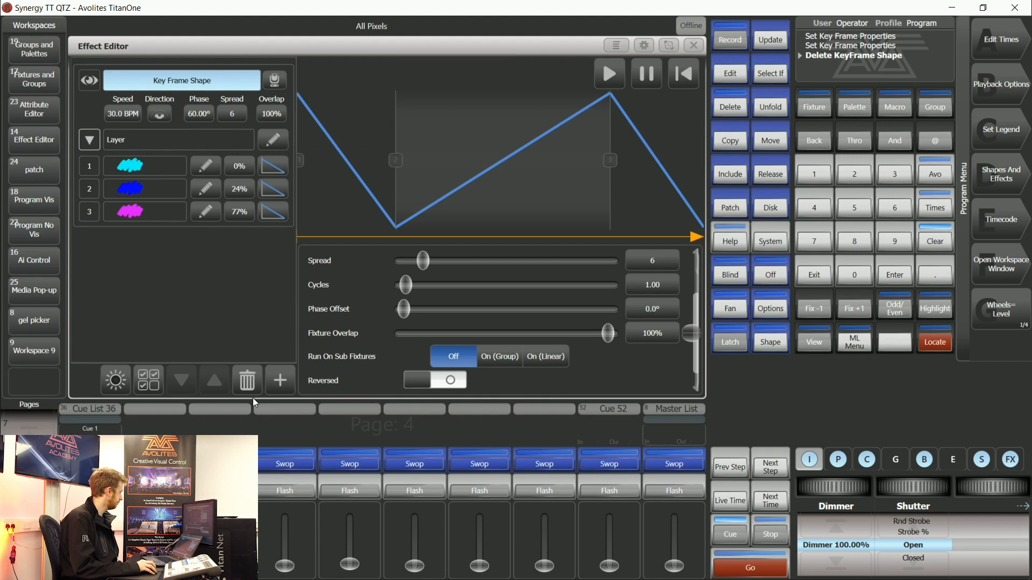
Step: Record a new dimmer shape with frames at 100% and 0% dimmer
{"action": "left_click", "coordinate": [279, 381]}
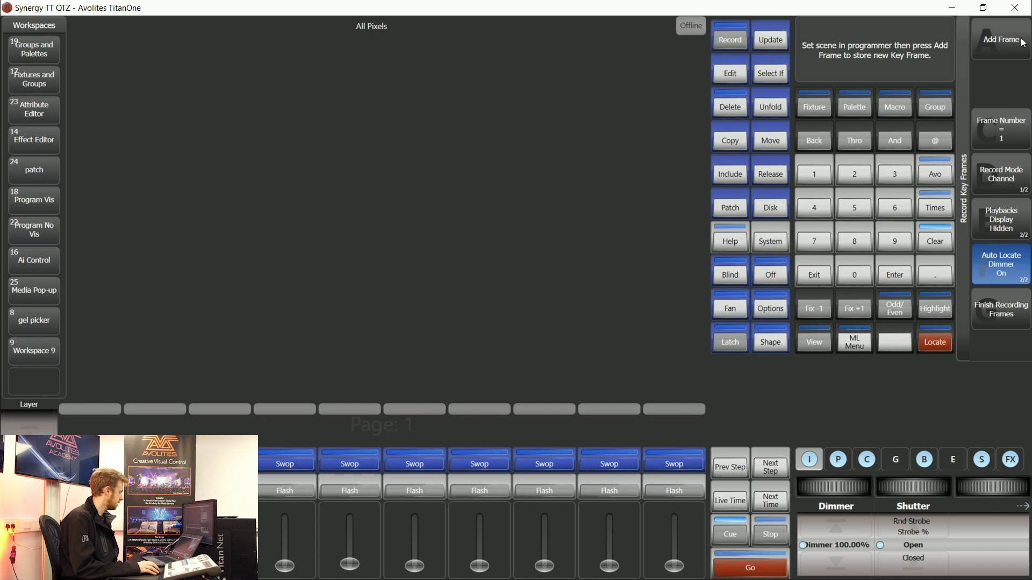
{"action": "left_click", "coordinate": [999, 40]}
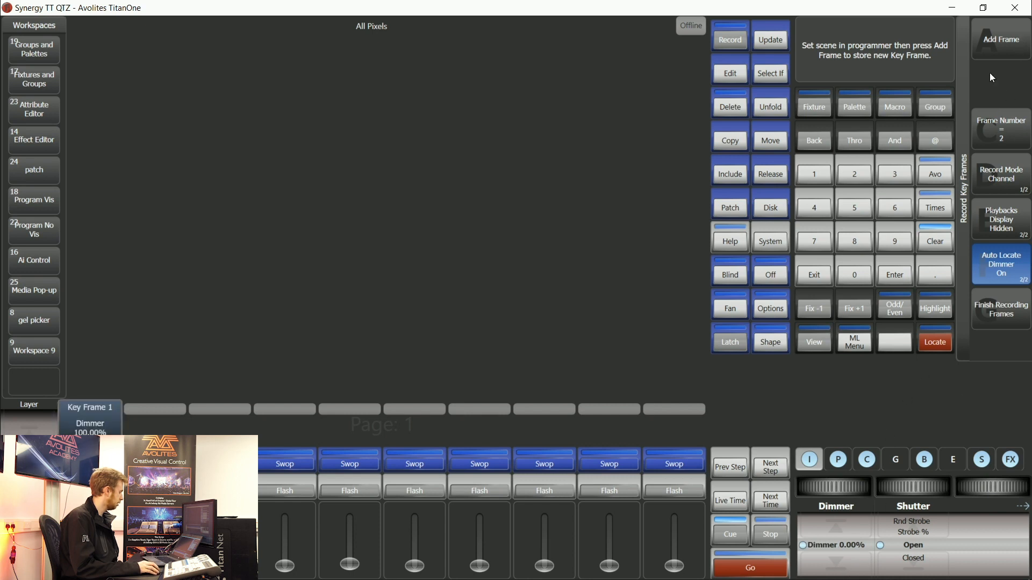
{"action": "left_click", "coordinate": [999, 39]}
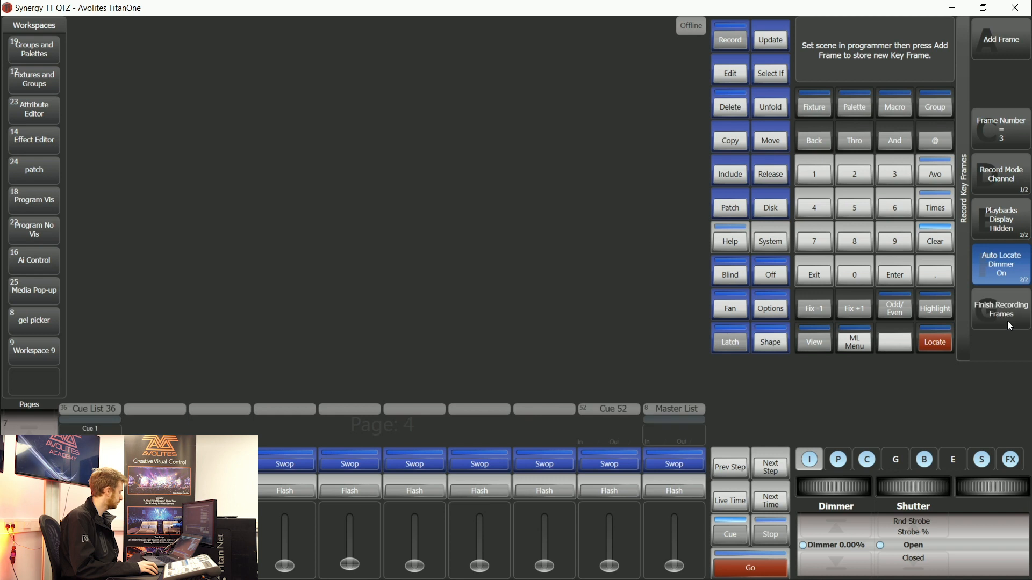
{"action": "left_click", "coordinate": [32, 140]}
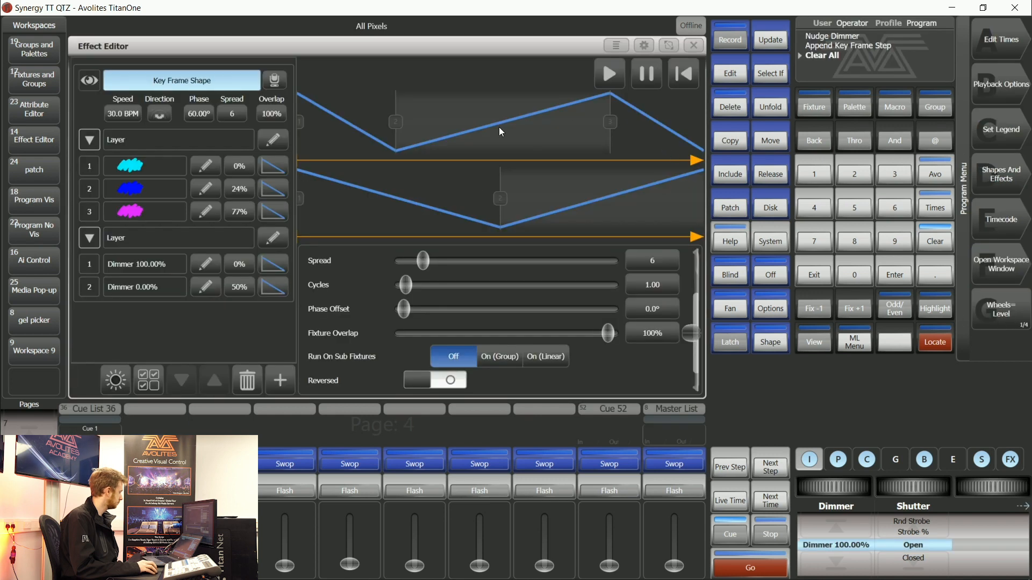
Step: Start frame 2 at 64% with a snap transition (mid point 100%, width 0%), flip direction, close editor
{"action": "left_click", "coordinate": [557, 199]}
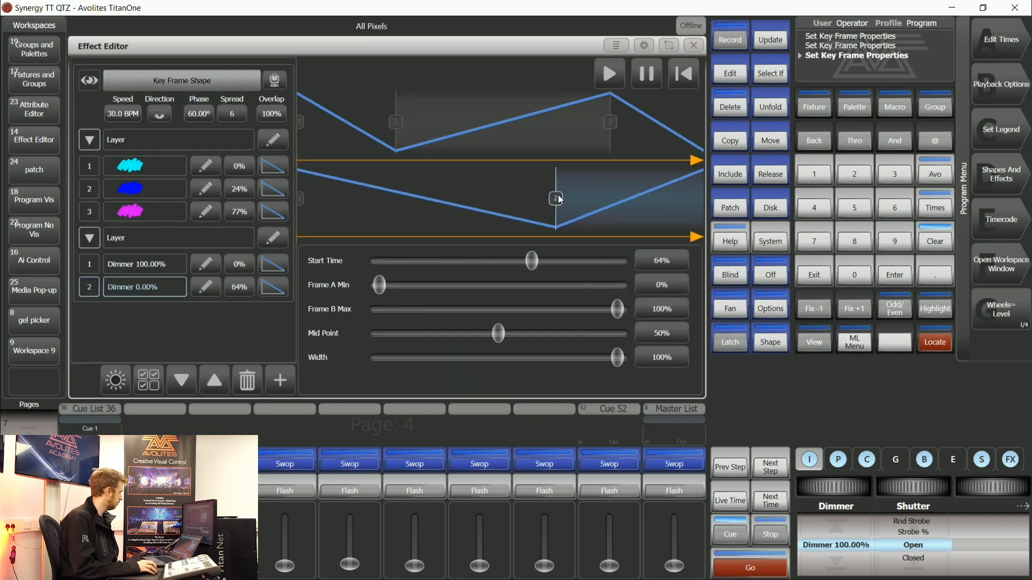
{"action": "left_click", "coordinate": [272, 287]}
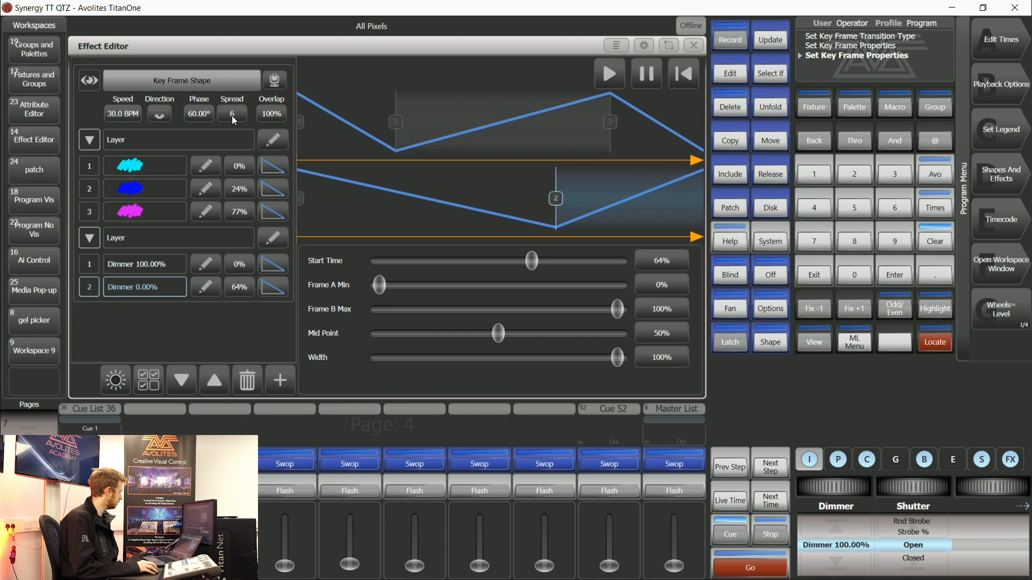
{"action": "left_click", "coordinate": [159, 114]}
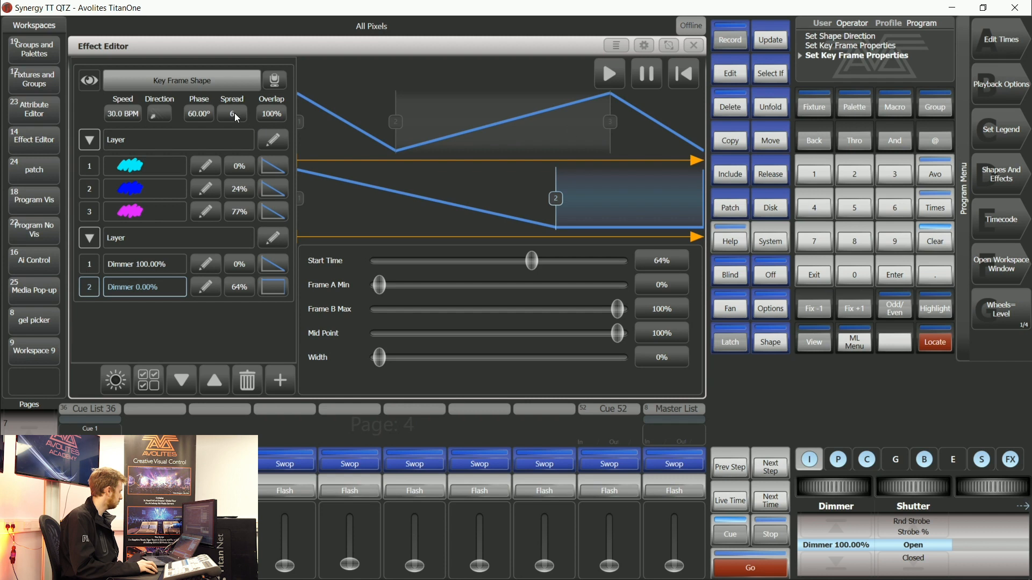
{"action": "left_click", "coordinate": [231, 113]}
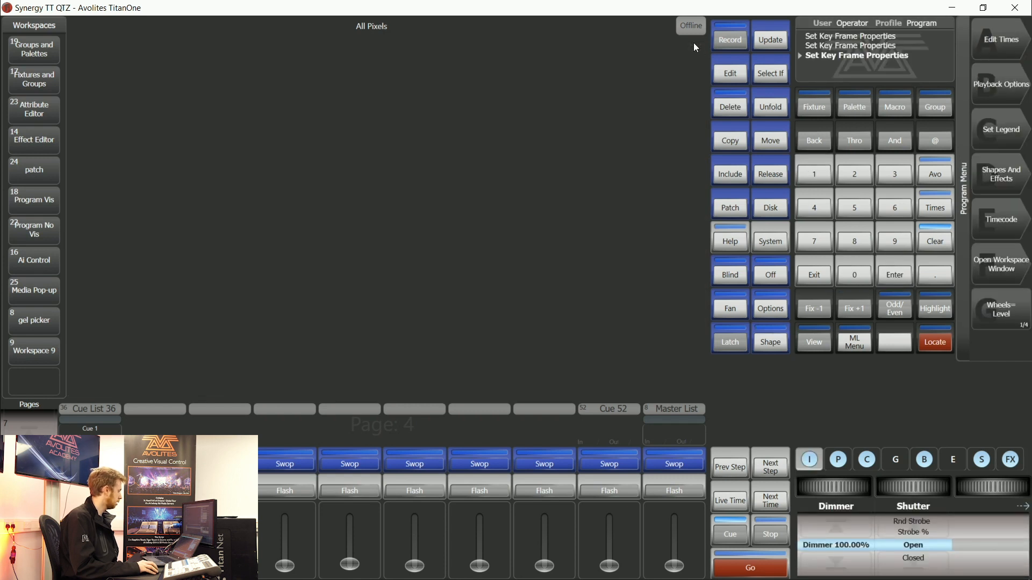
Step: Open the Capture Visualiser, record the look to an empty playback as Cue 53, then close it
{"action": "left_click", "coordinate": [1000, 264]}
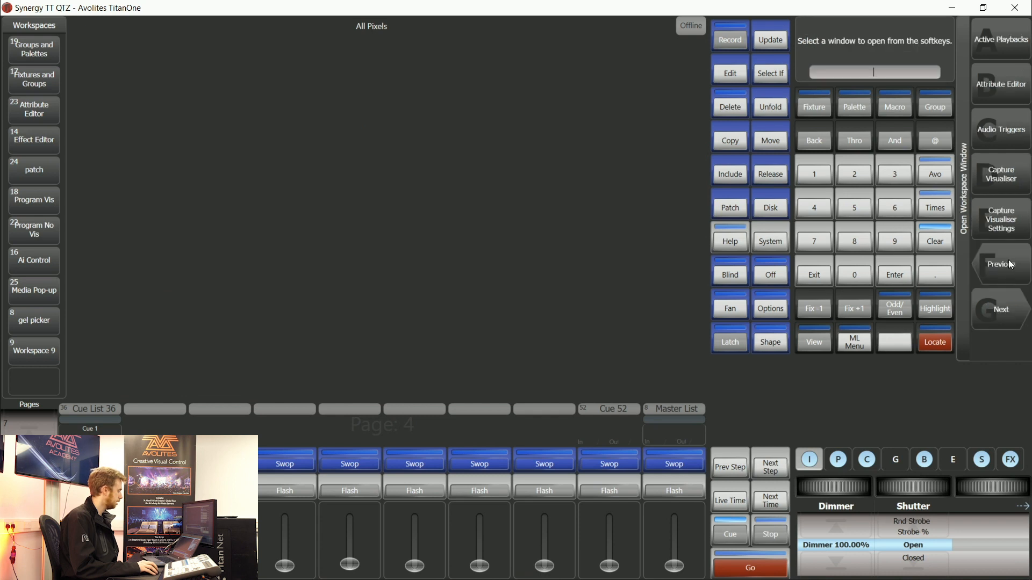
{"action": "left_click", "coordinate": [999, 172]}
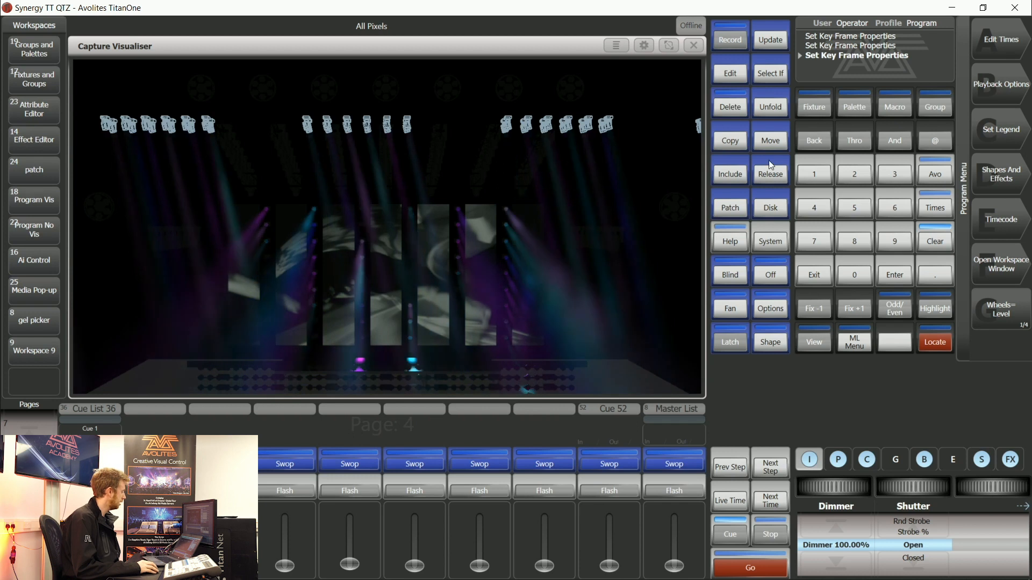
{"action": "left_click", "coordinate": [729, 34]}
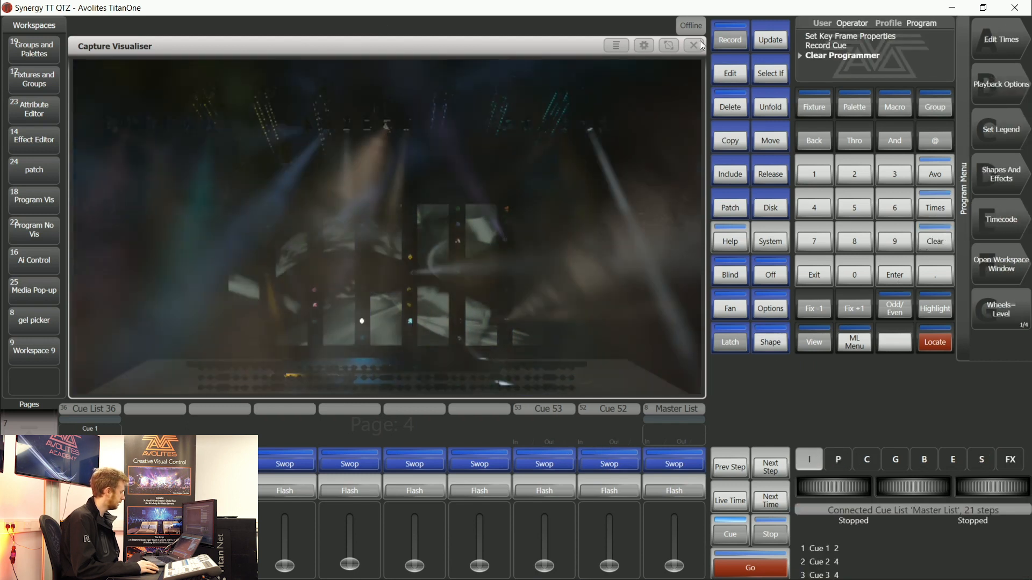
{"action": "left_click", "coordinate": [33, 139]}
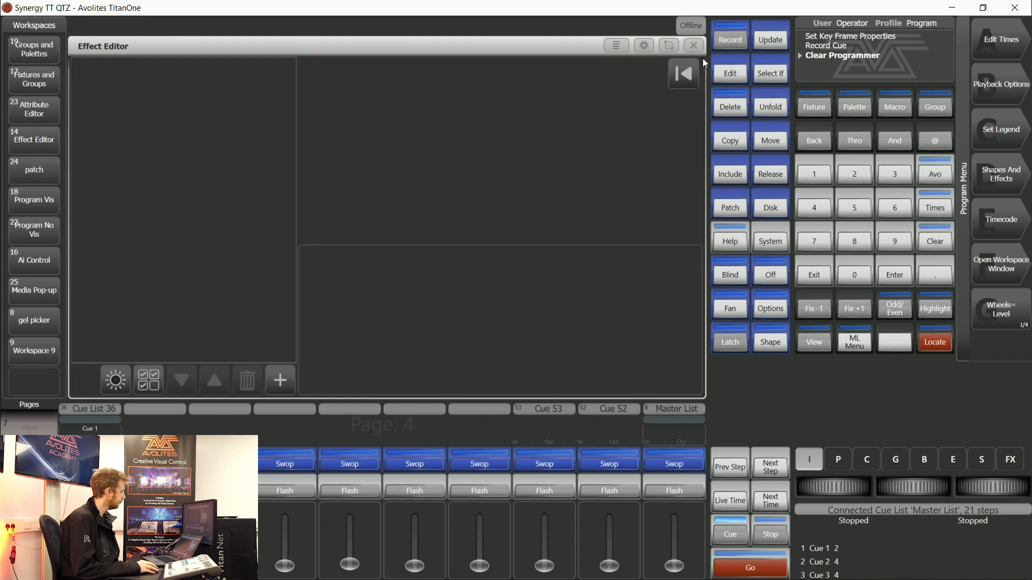
Step: Add the Cue 53 playback as autoload on Master List cues 7, 8 and 9
{"action": "left_click", "coordinate": [693, 45]}
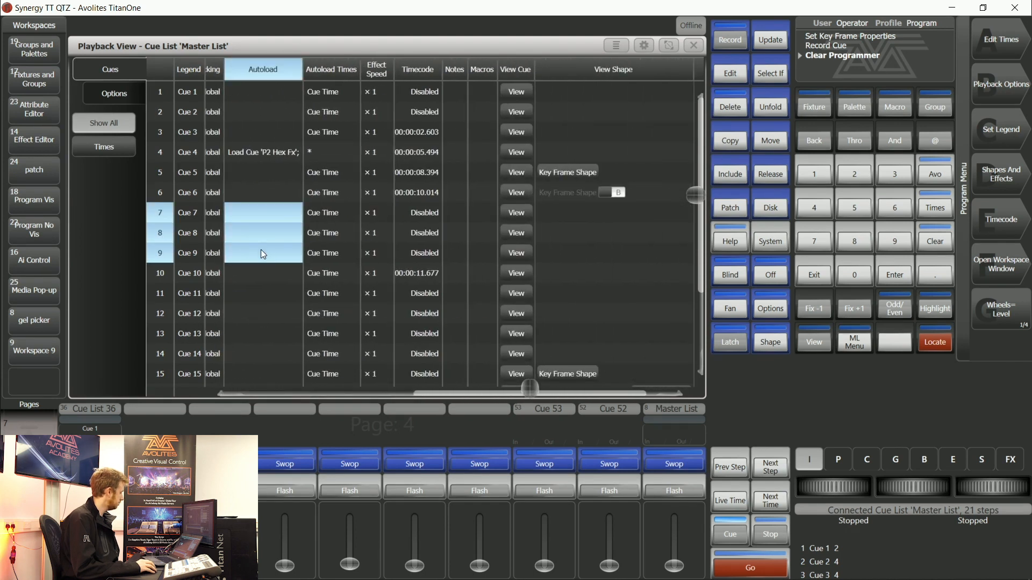
{"action": "left_click", "coordinate": [543, 458]}
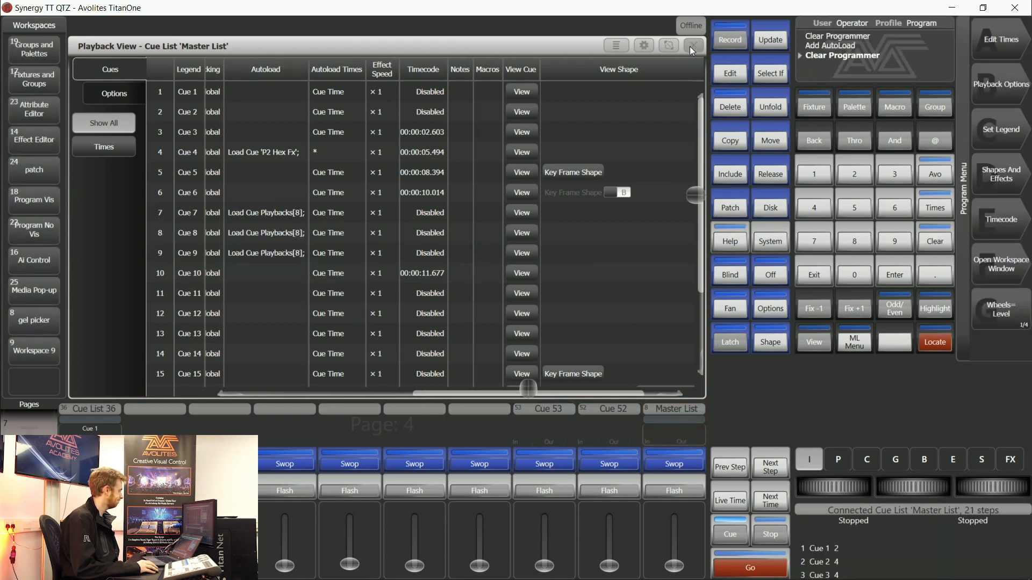
{"action": "left_click", "coordinate": [692, 46]}
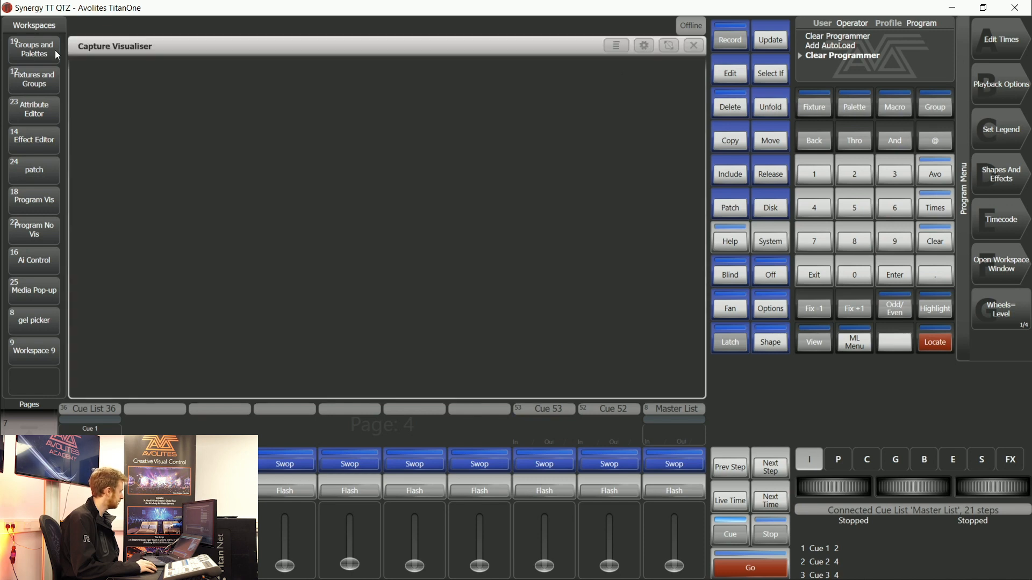